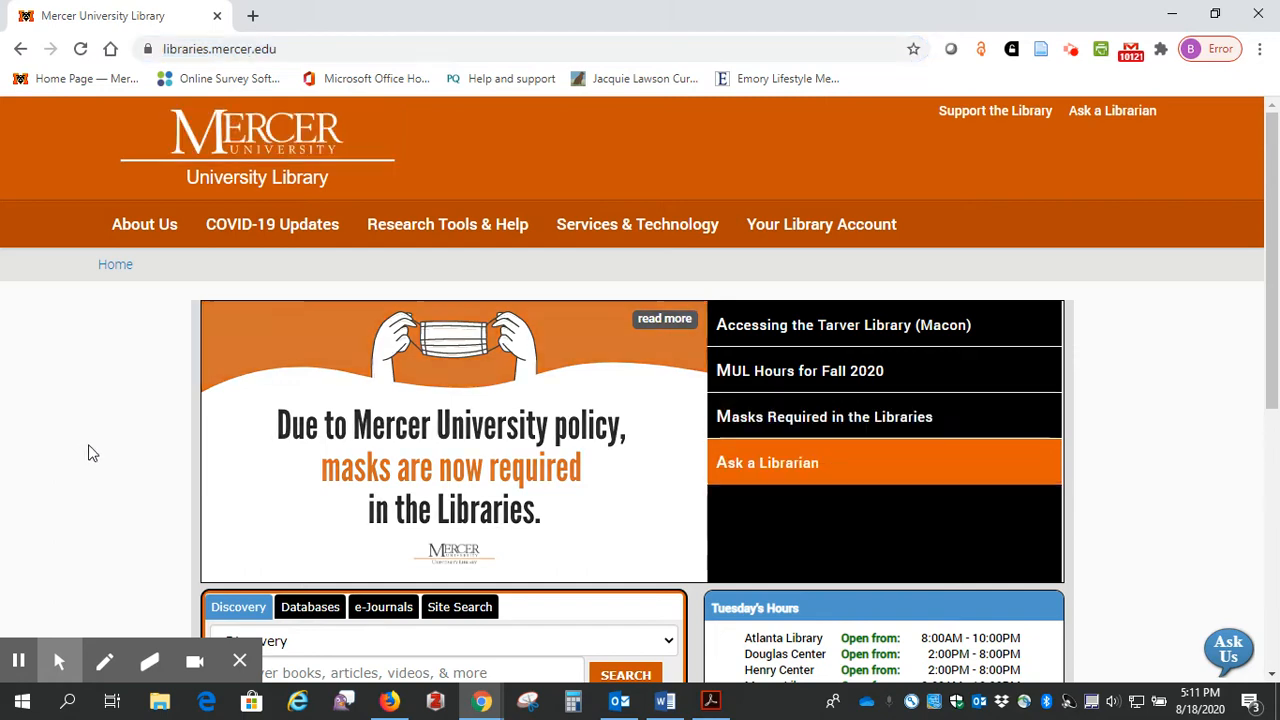
Search the library's Books scope for 'soul feast' from the Discovery search box
scroll(down, 3)
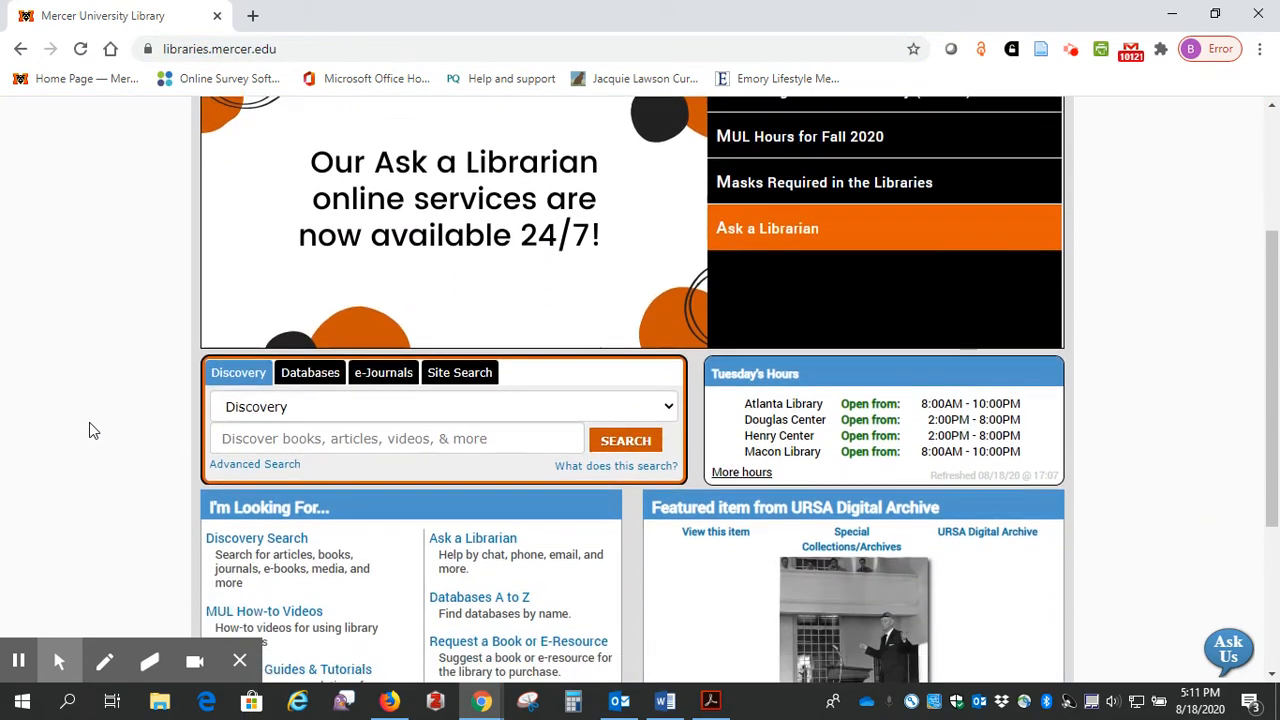
scroll(down, 3)
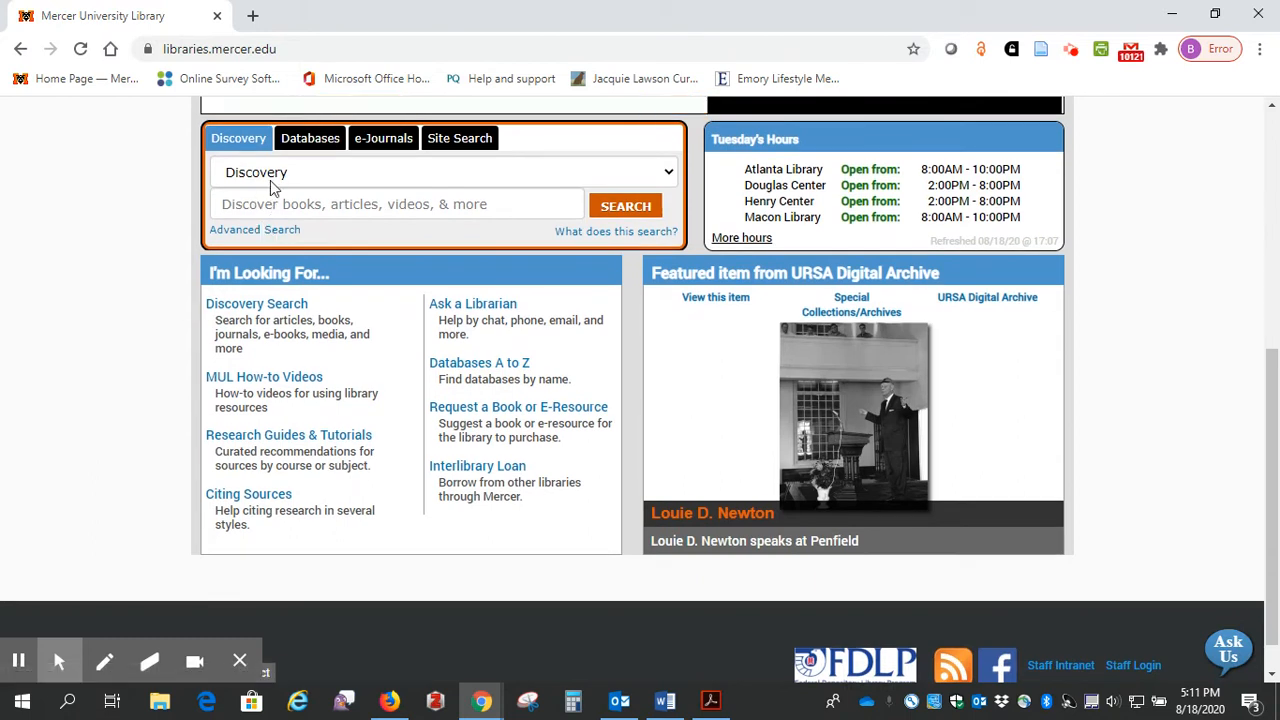
mouse_move(296, 180)
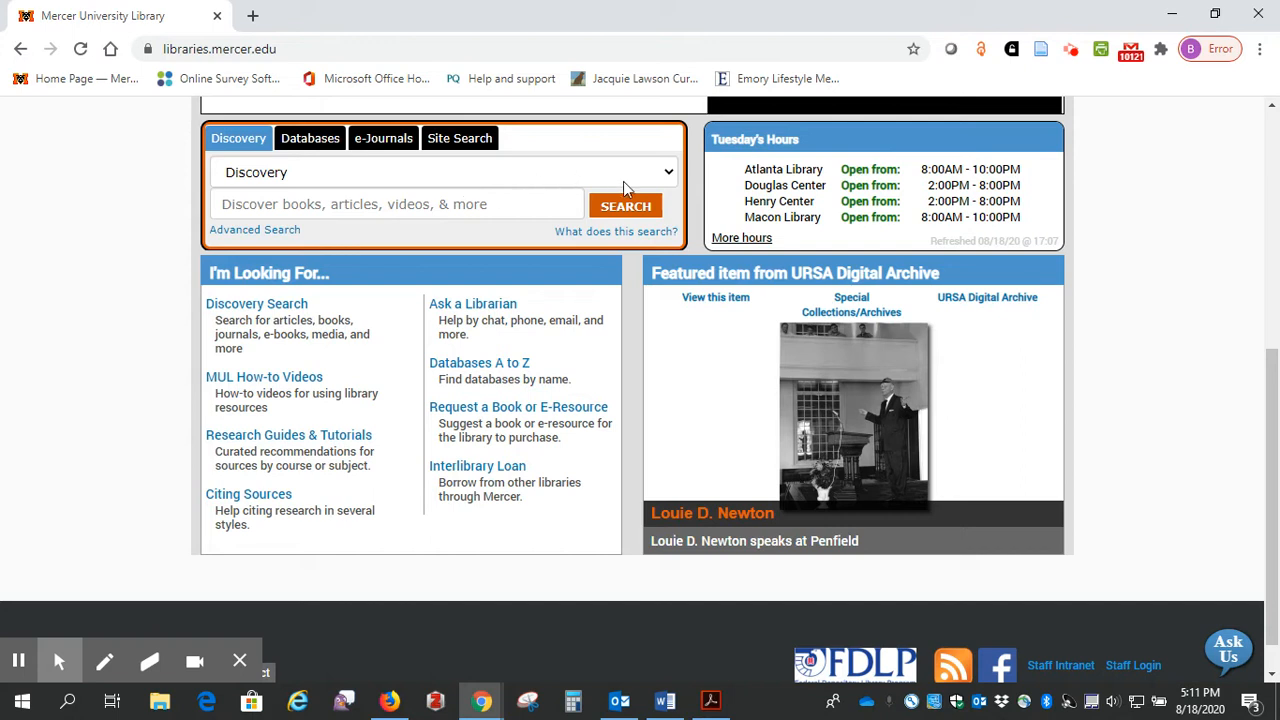
click(664, 172)
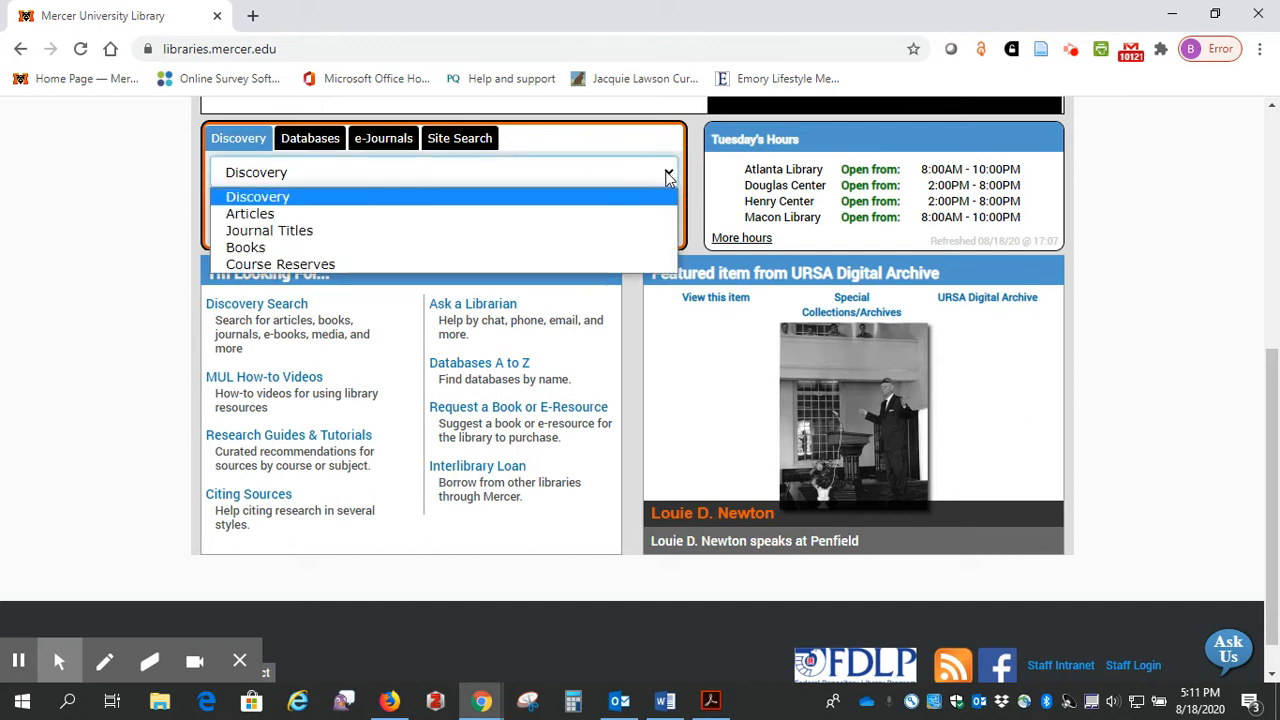
mouse_move(420, 248)
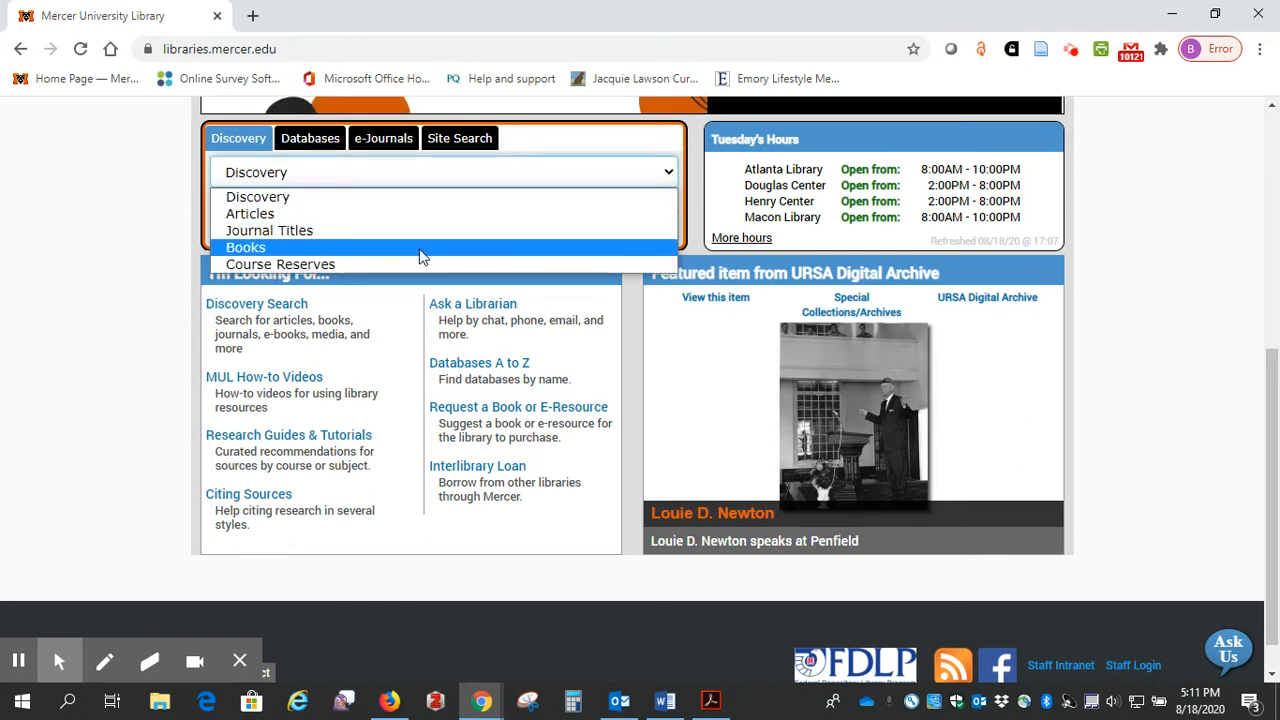
click(244, 248)
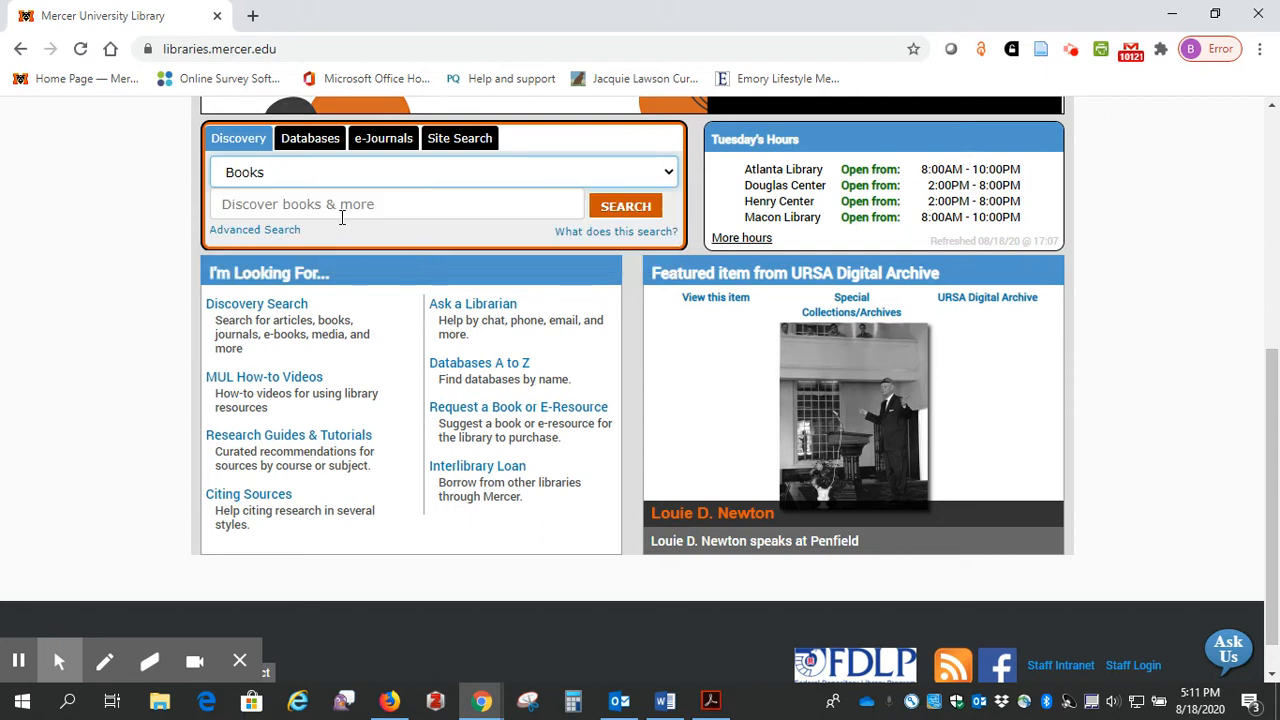
click(396, 204)
text(soul feas)
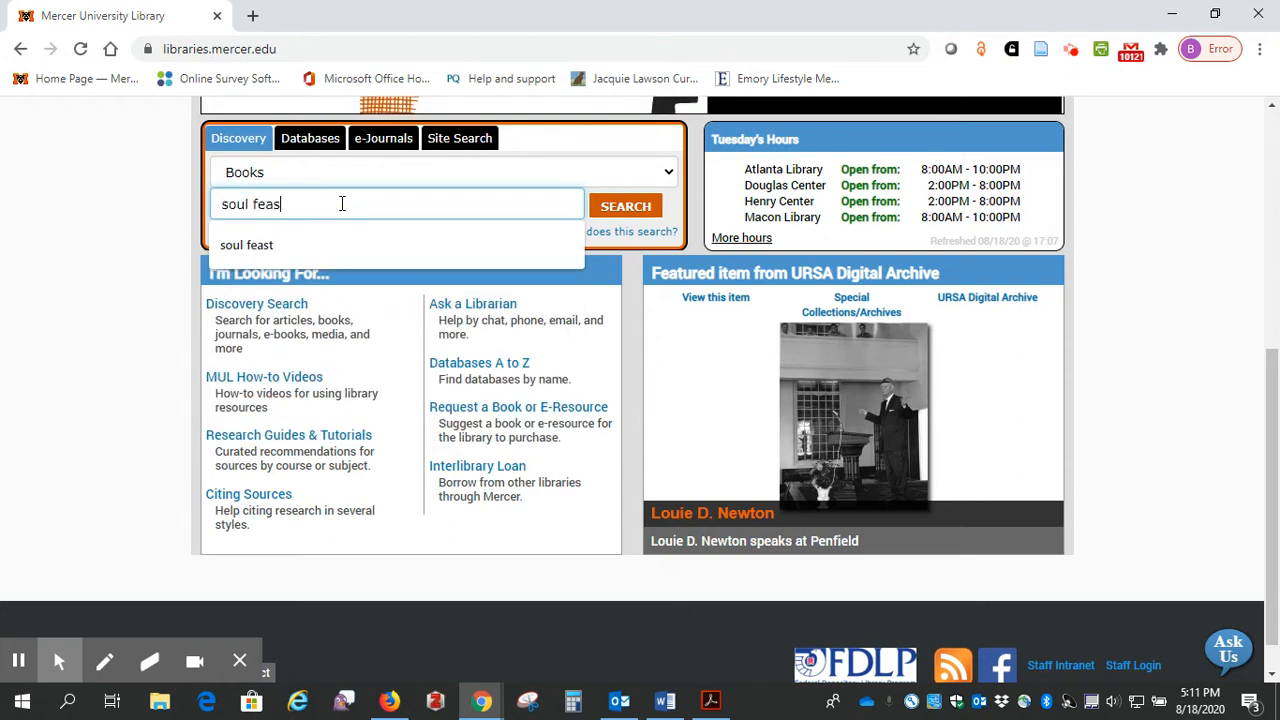
click(246, 244)
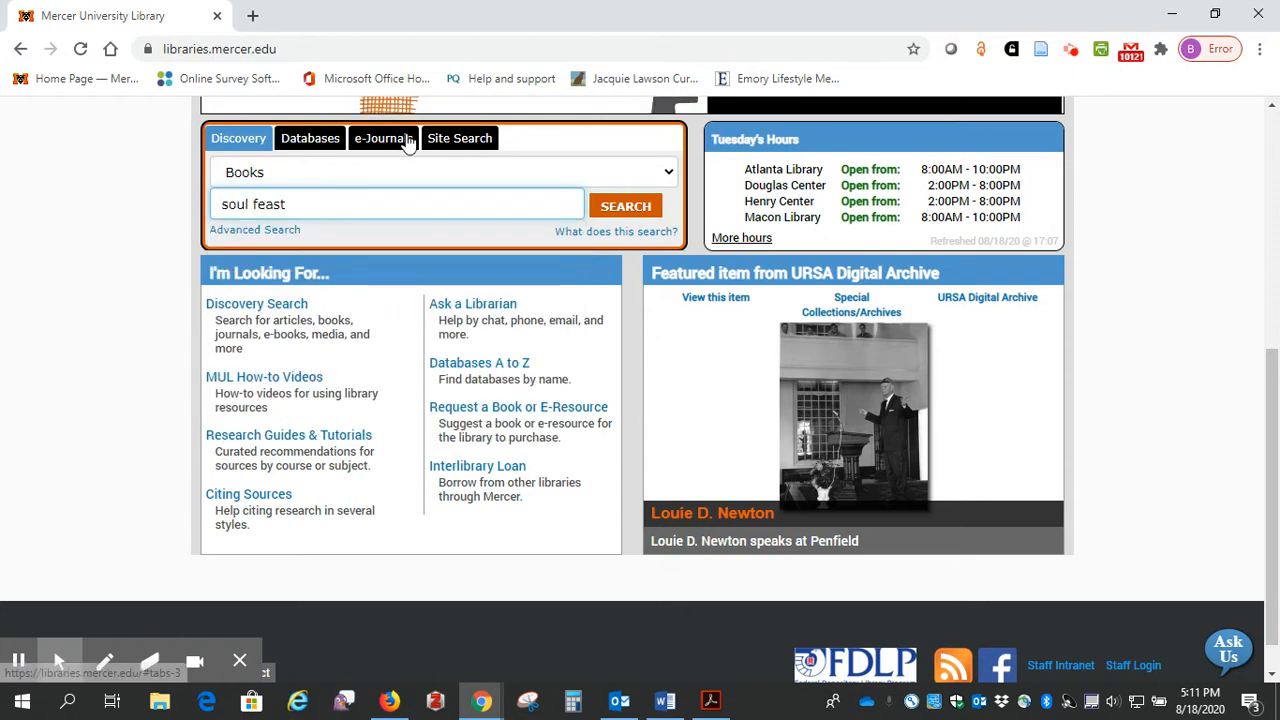
click(624, 204)
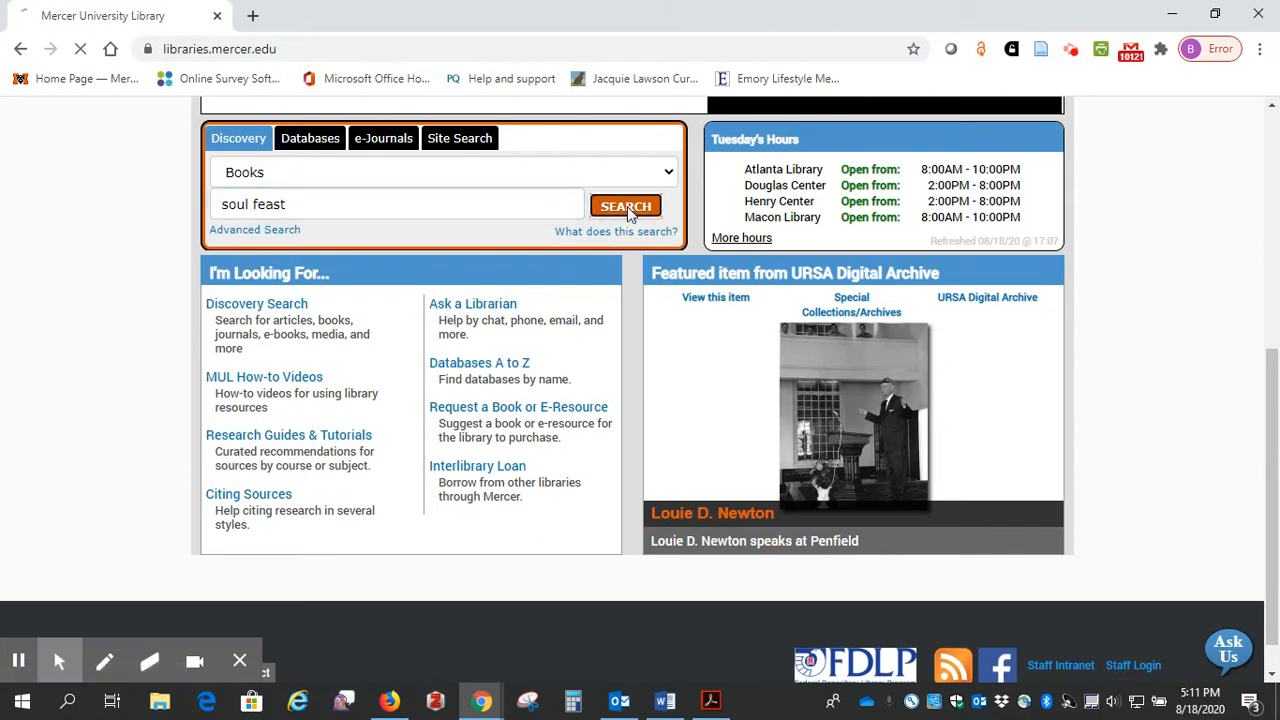
Open the 'Soul Feast, Newly Revised Edition' record from the 137 Primo results
click(624, 206)
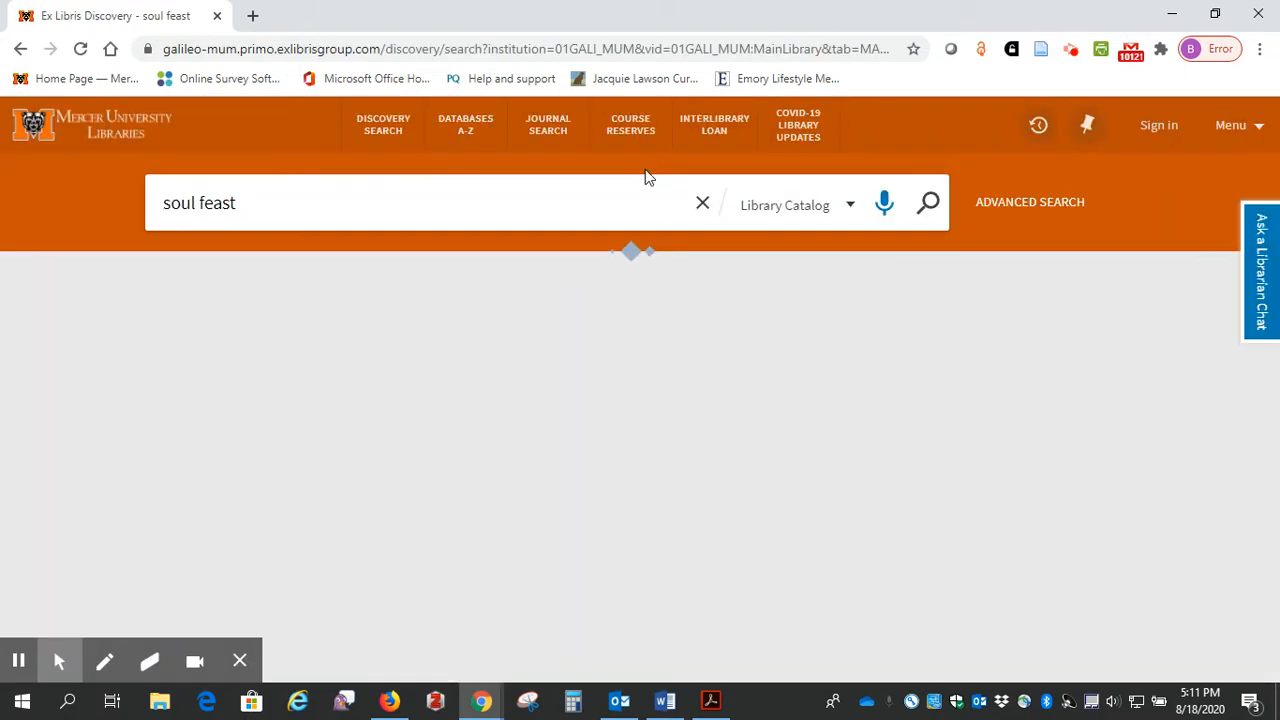
click(926, 202)
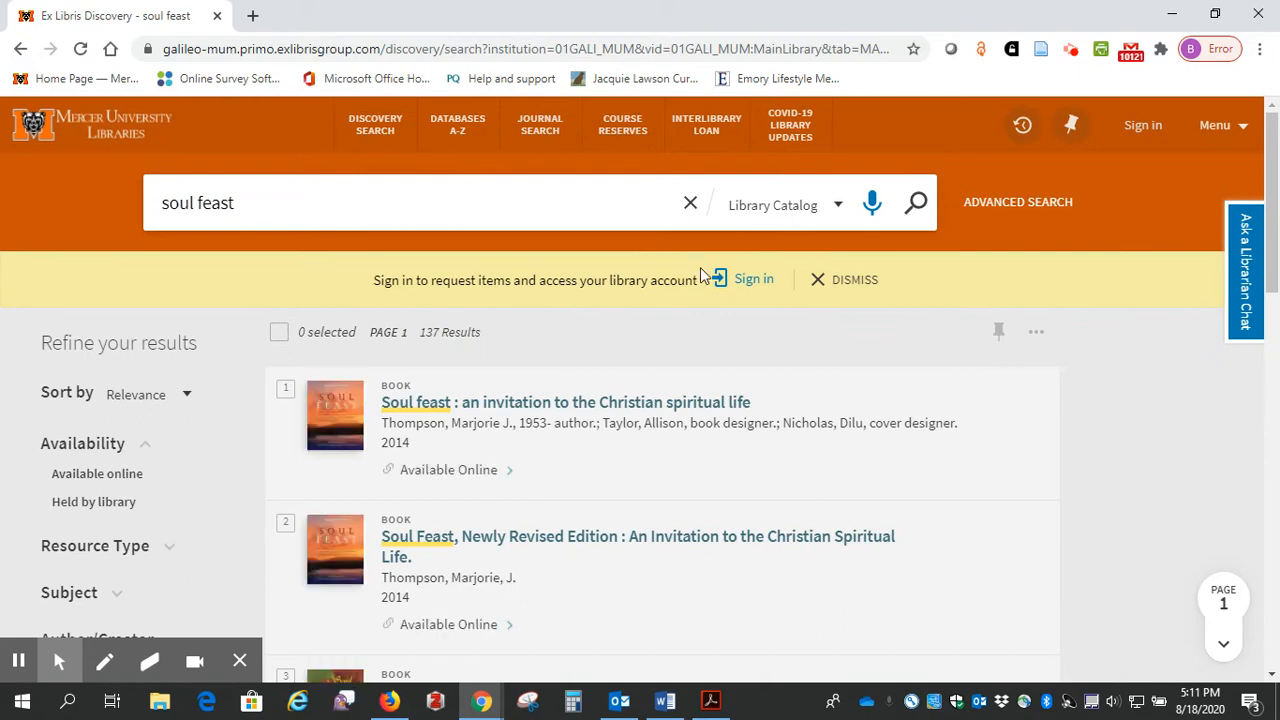
scroll(down, 3)
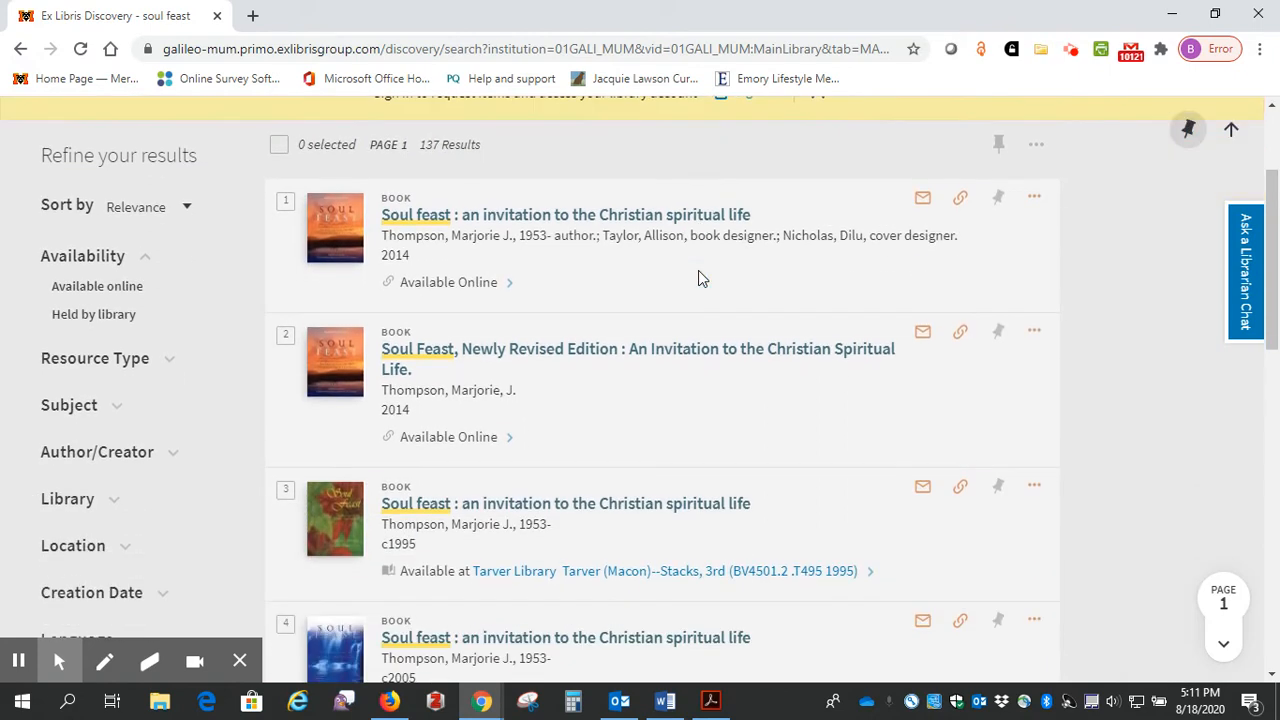
scroll(down, 3)
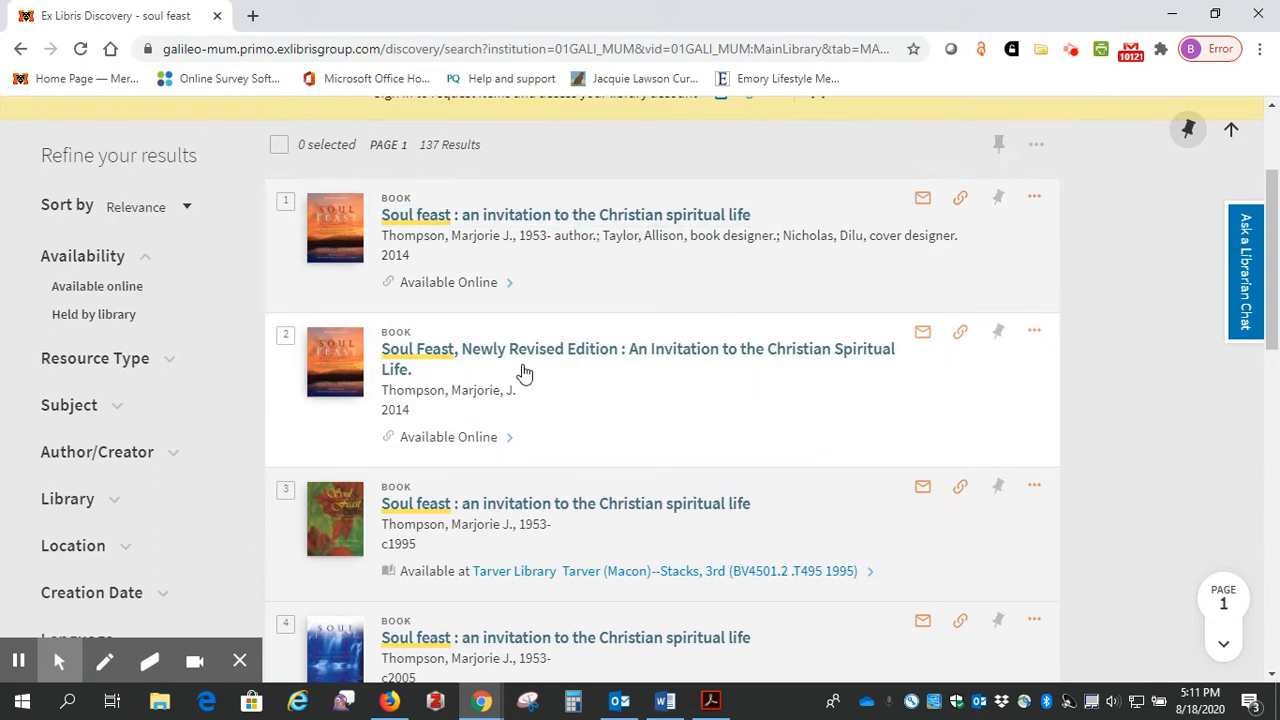
mouse_move(520, 356)
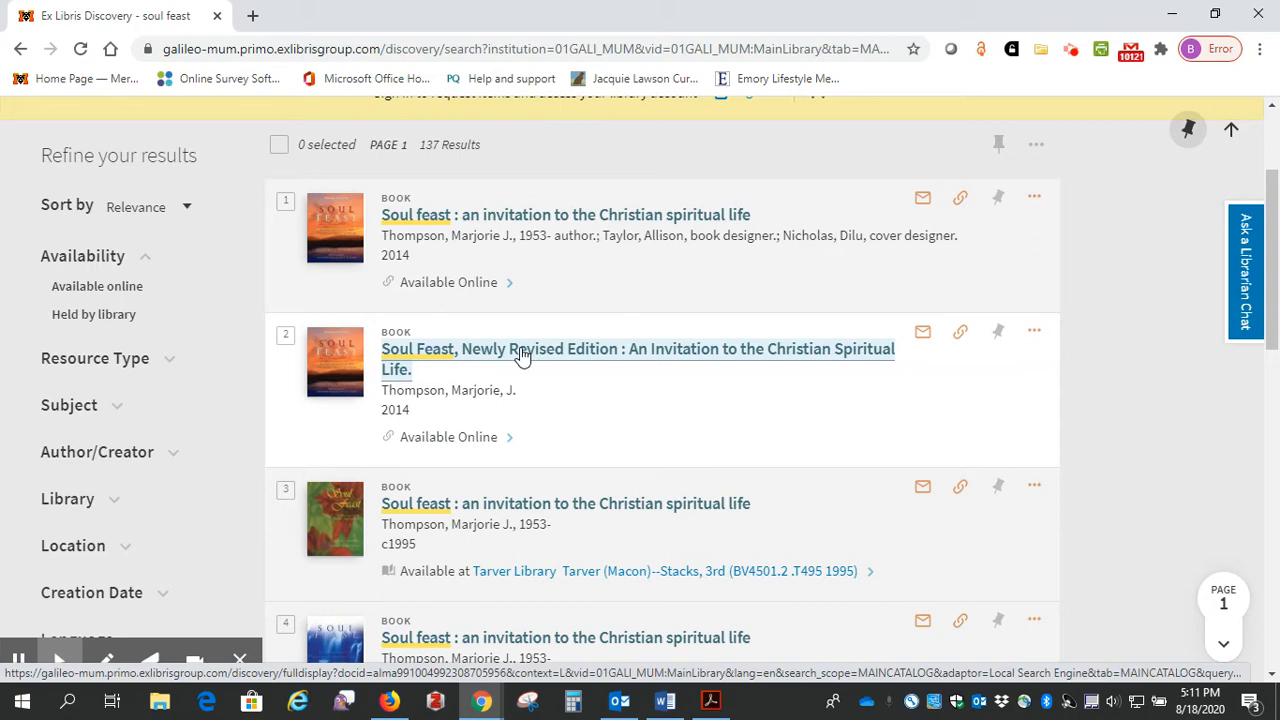
click(448, 436)
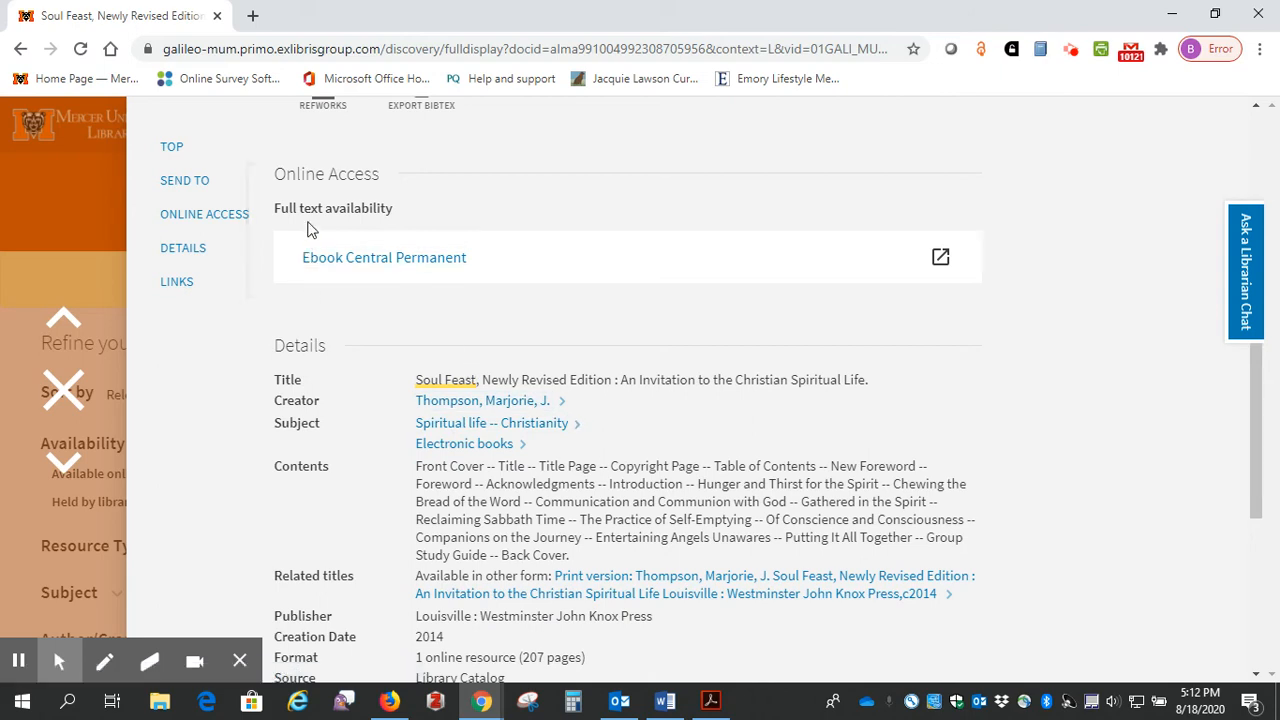
mouse_move(348, 280)
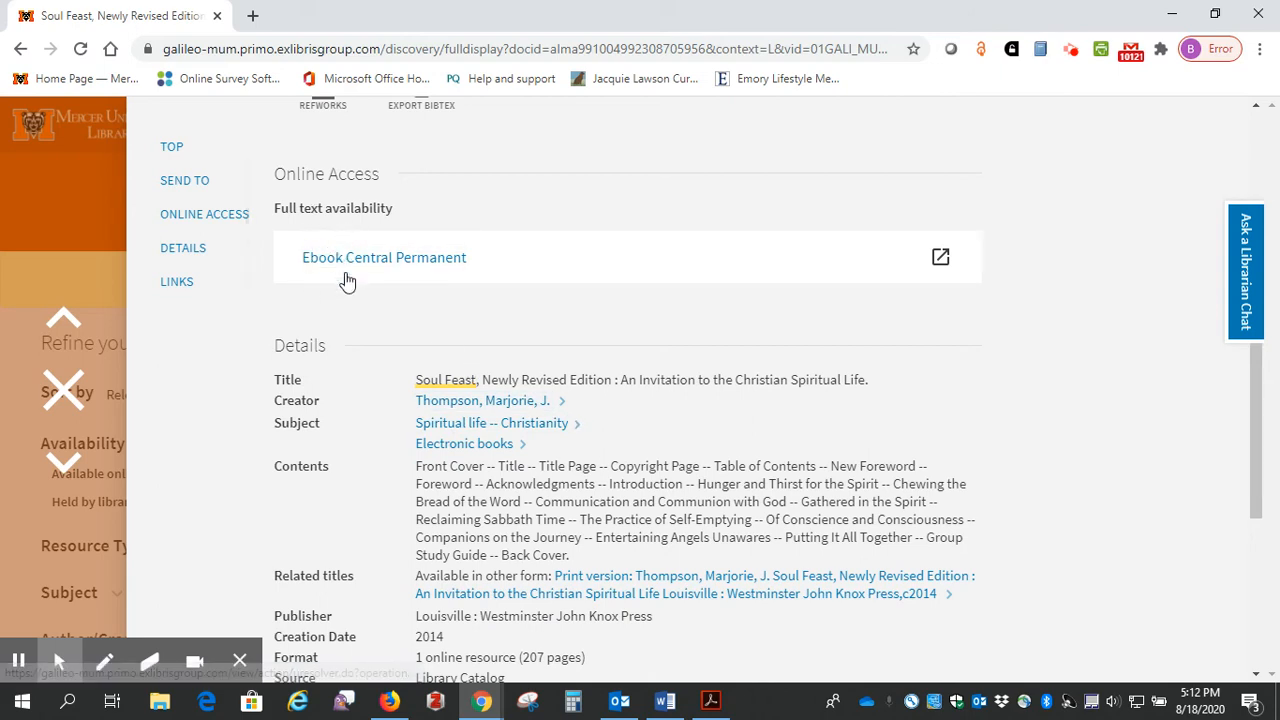
Open Soul Feast in Ebook Central and scroll to its Table of Contents section
click(384, 256)
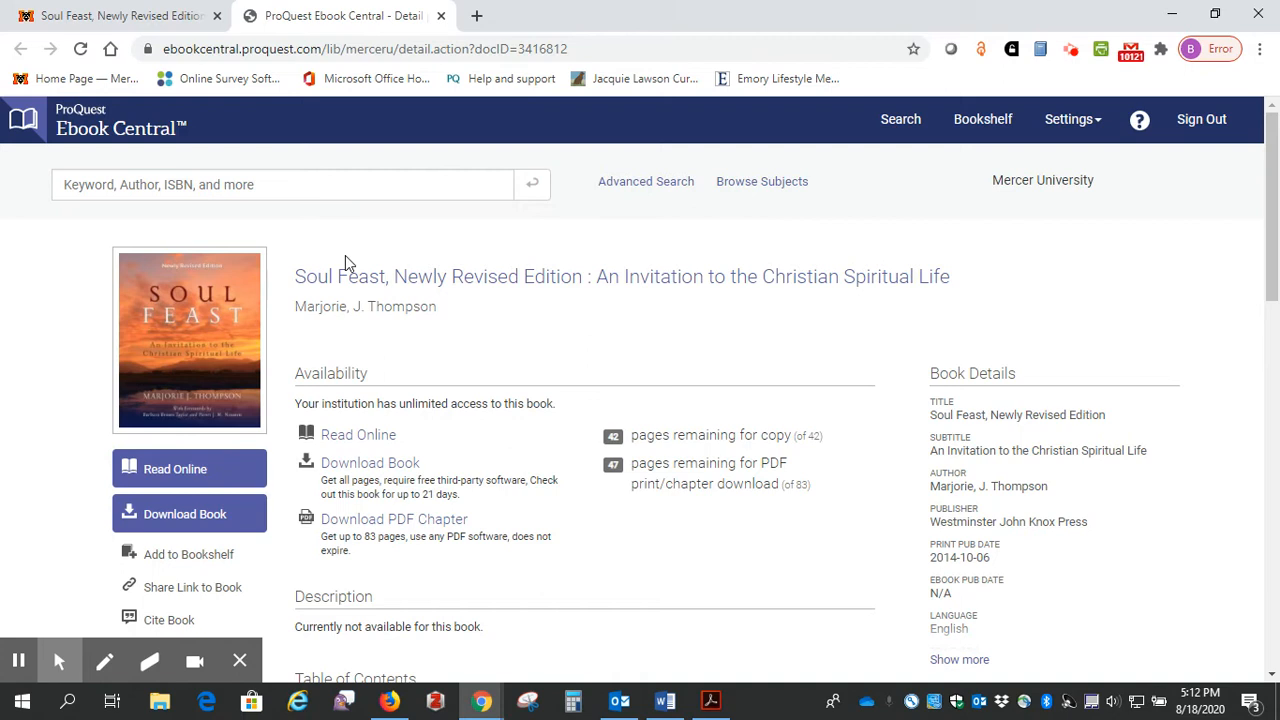
scroll(down, 3)
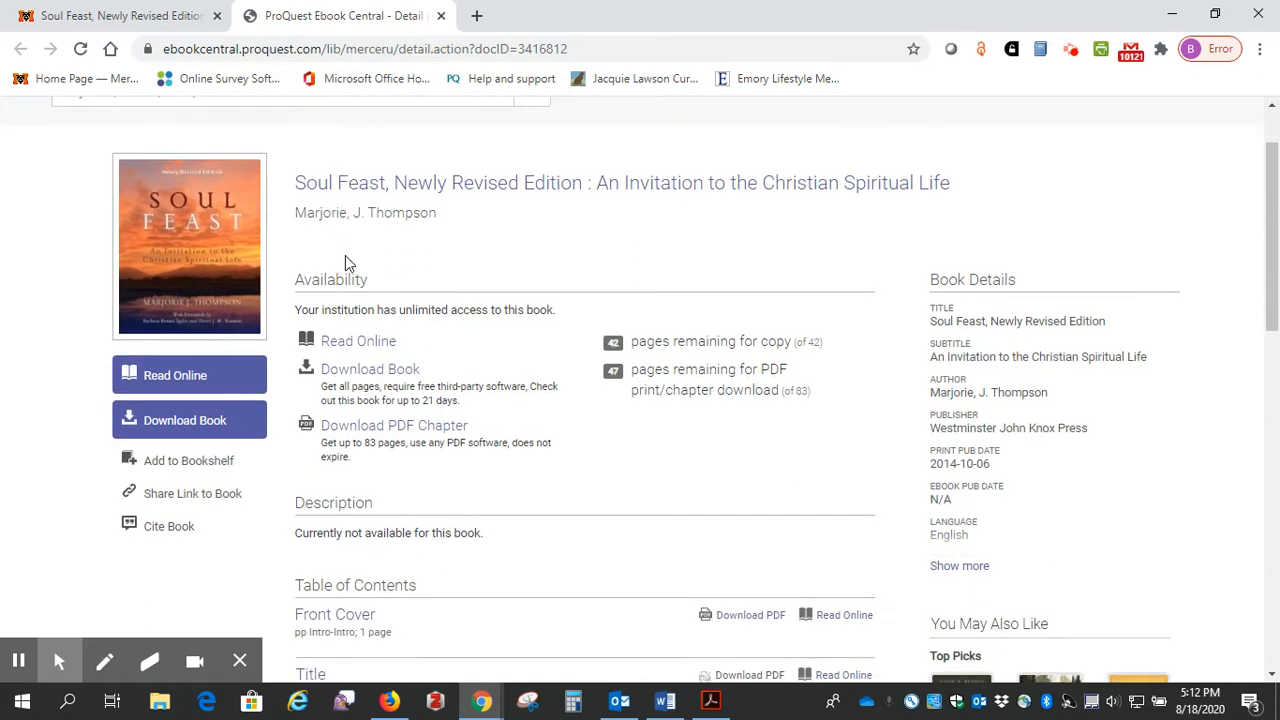
mouse_move(388, 260)
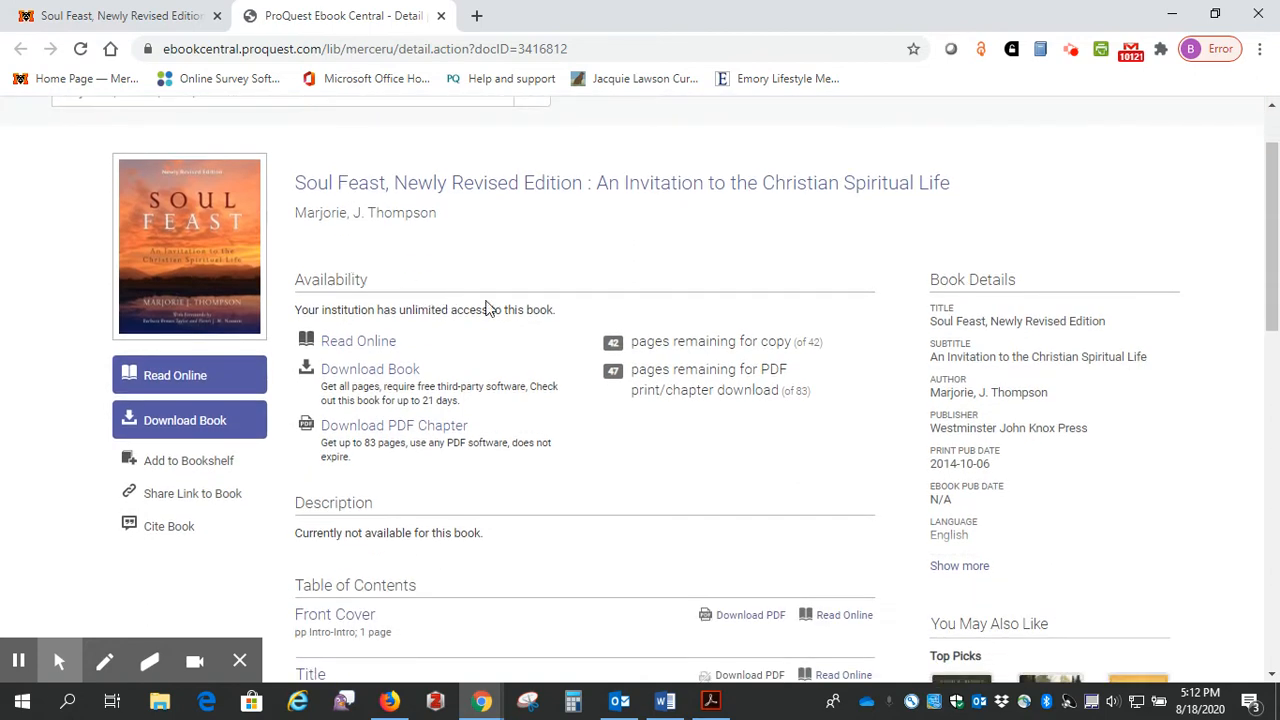
mouse_move(424, 444)
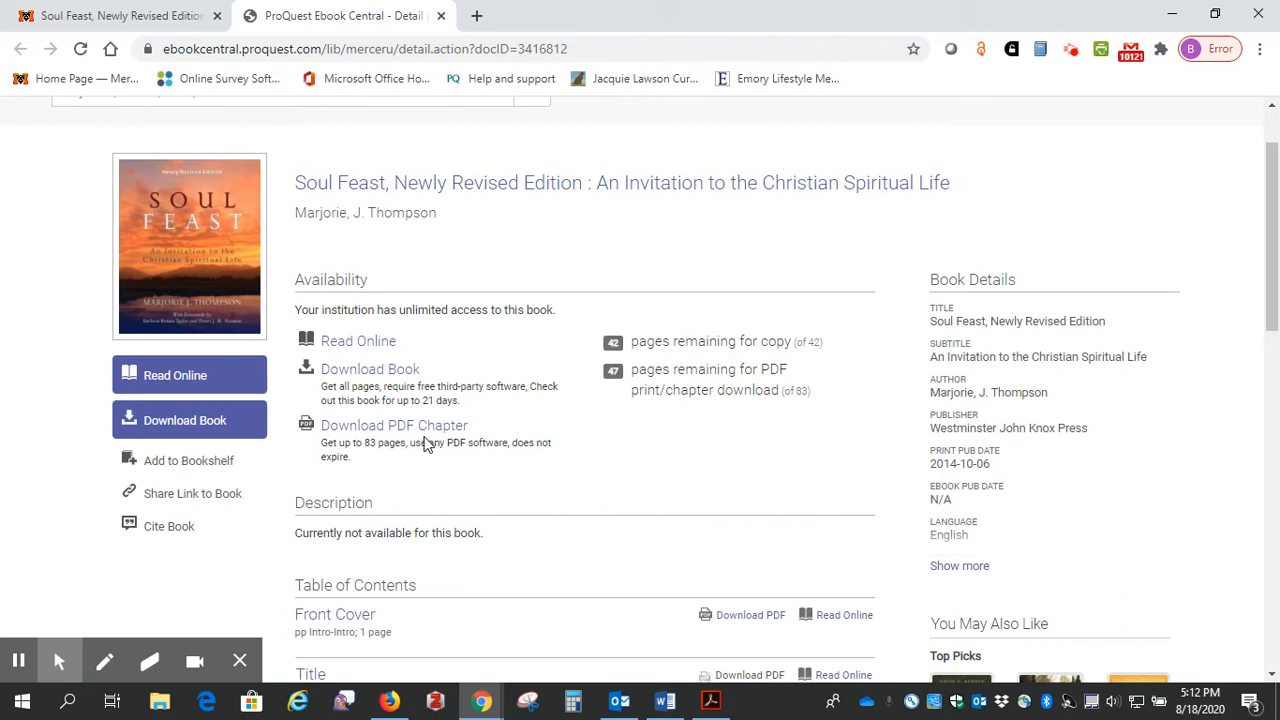
mouse_move(394, 424)
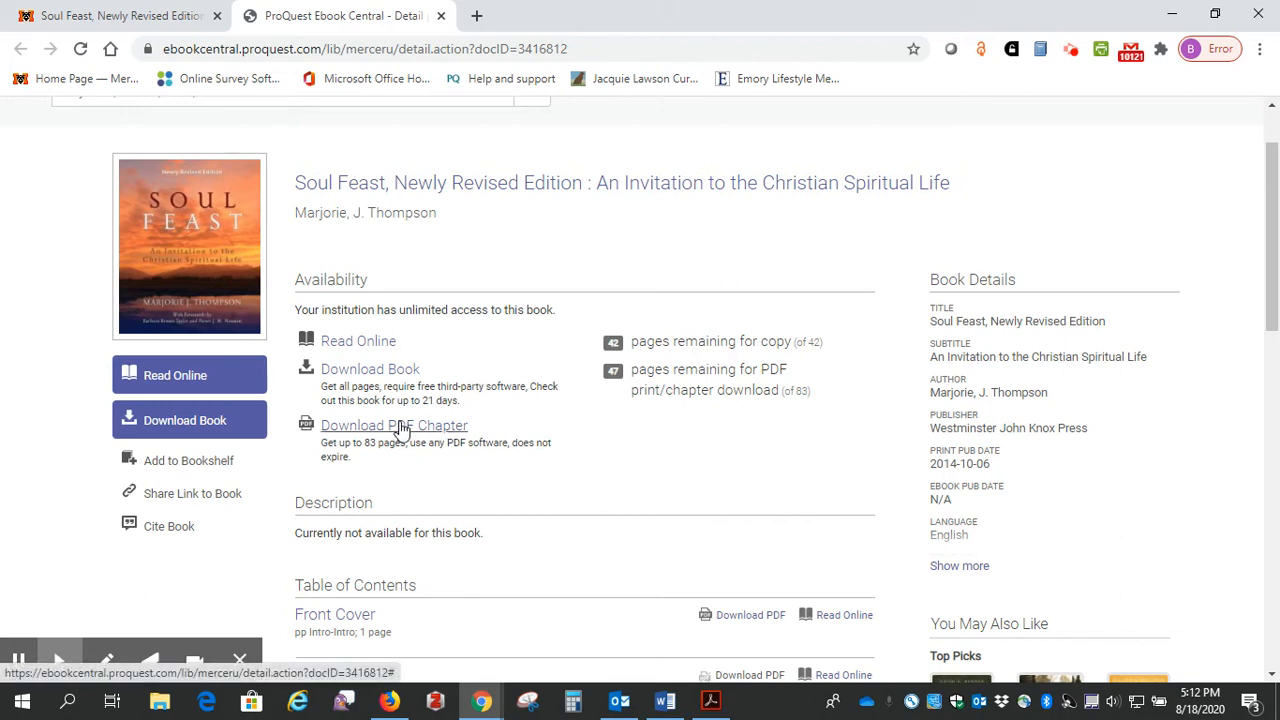
mouse_move(364, 468)
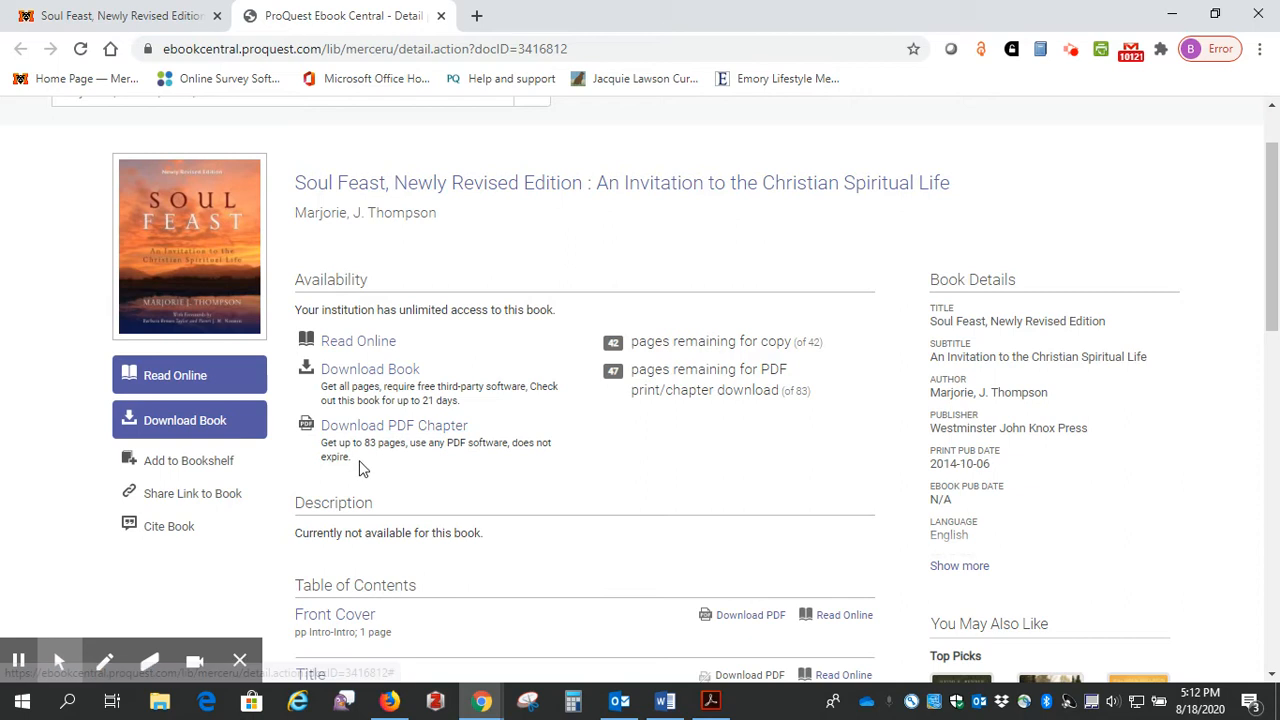
mouse_move(378, 460)
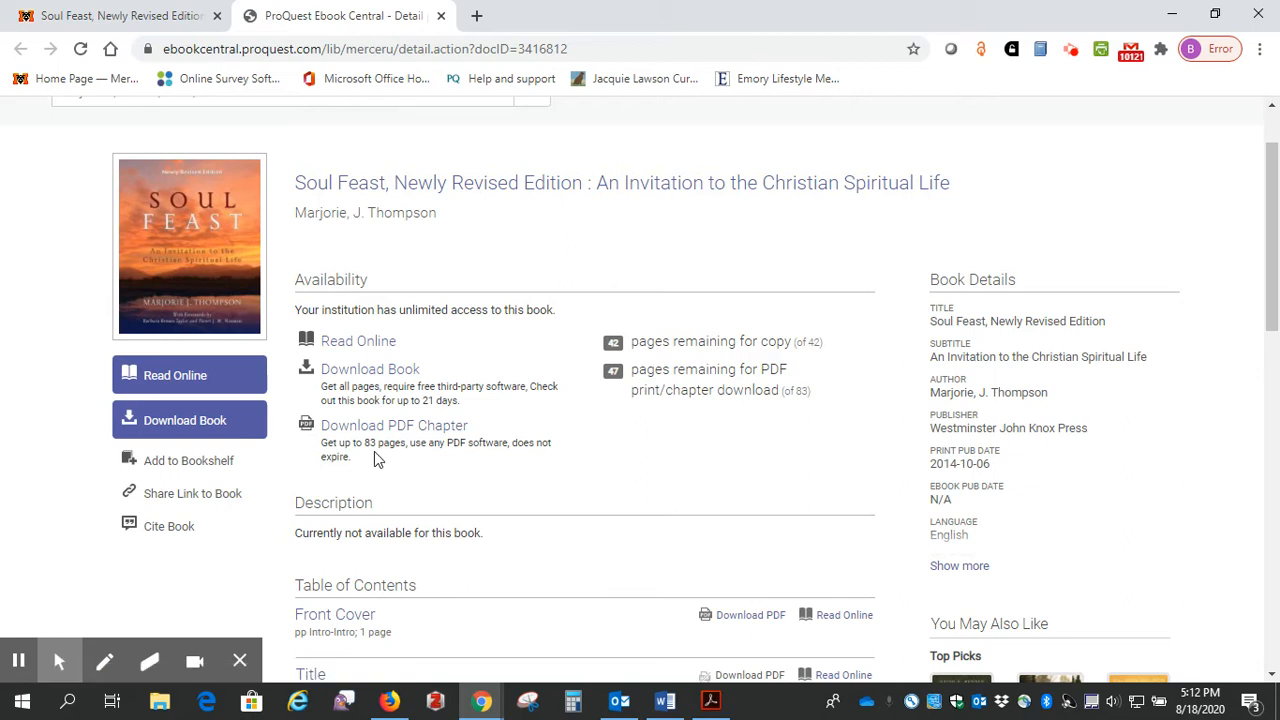
mouse_move(664, 358)
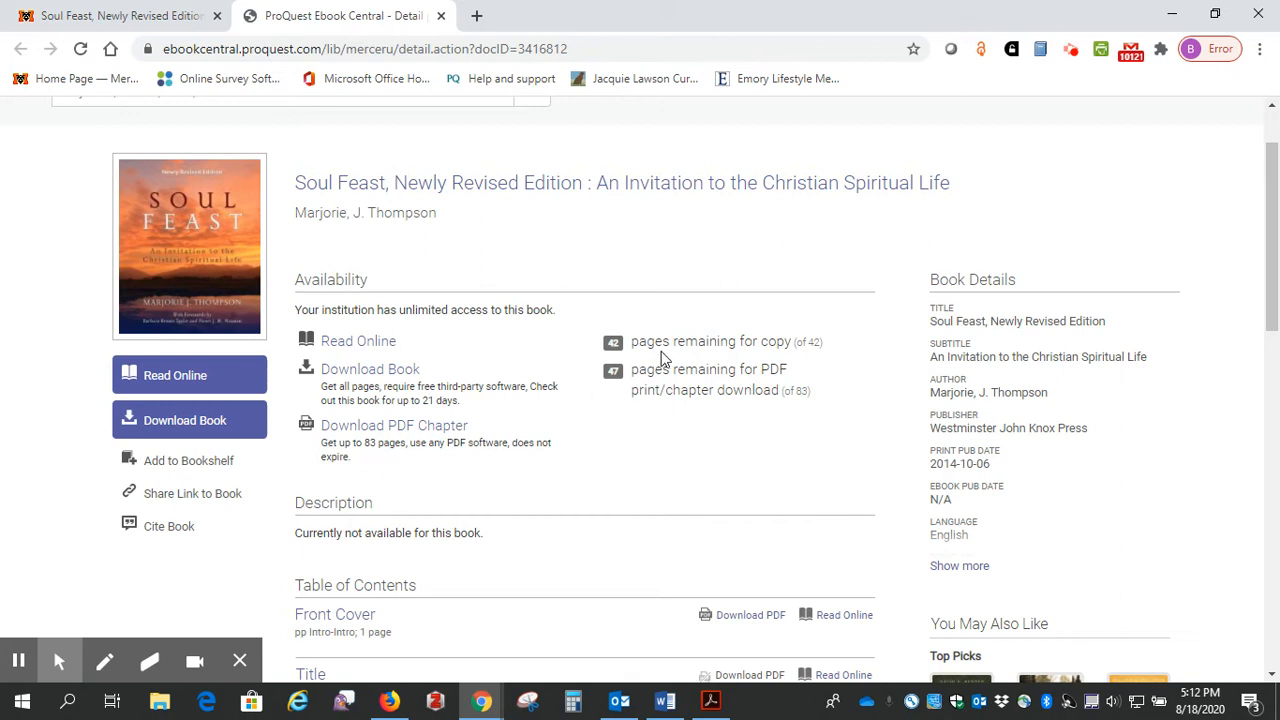
scroll(down, 3)
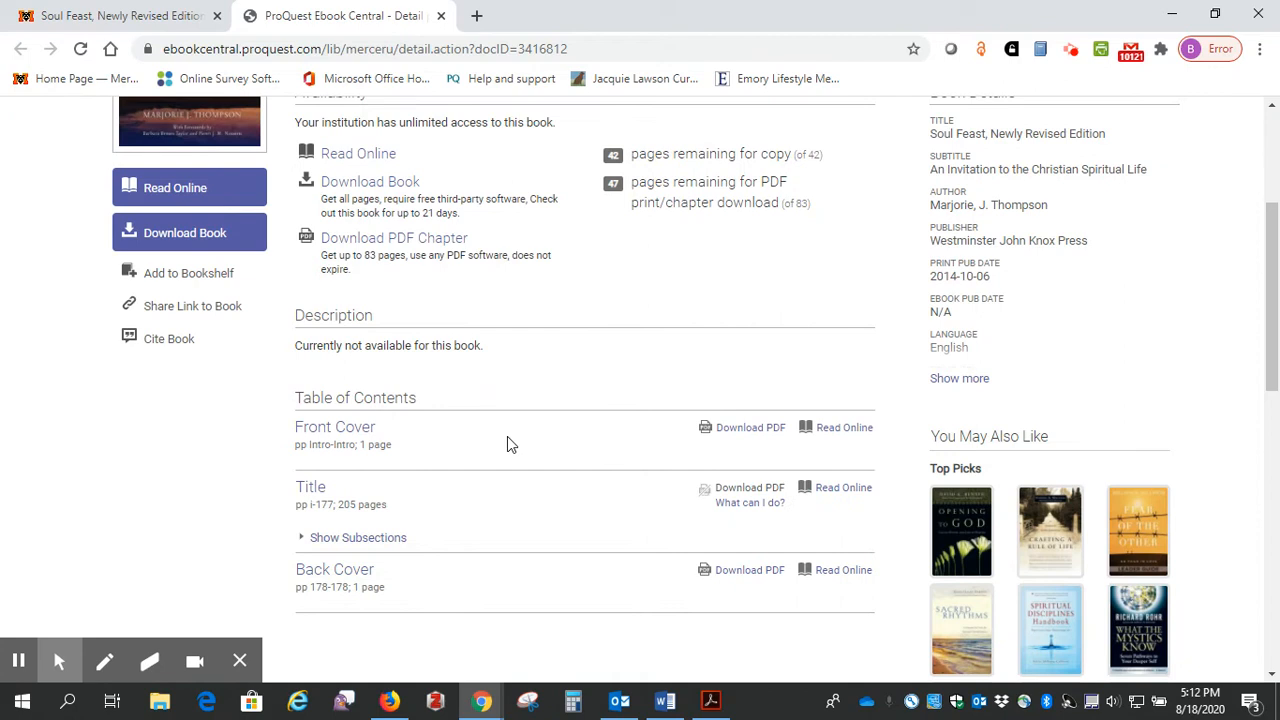
mouse_move(336, 428)
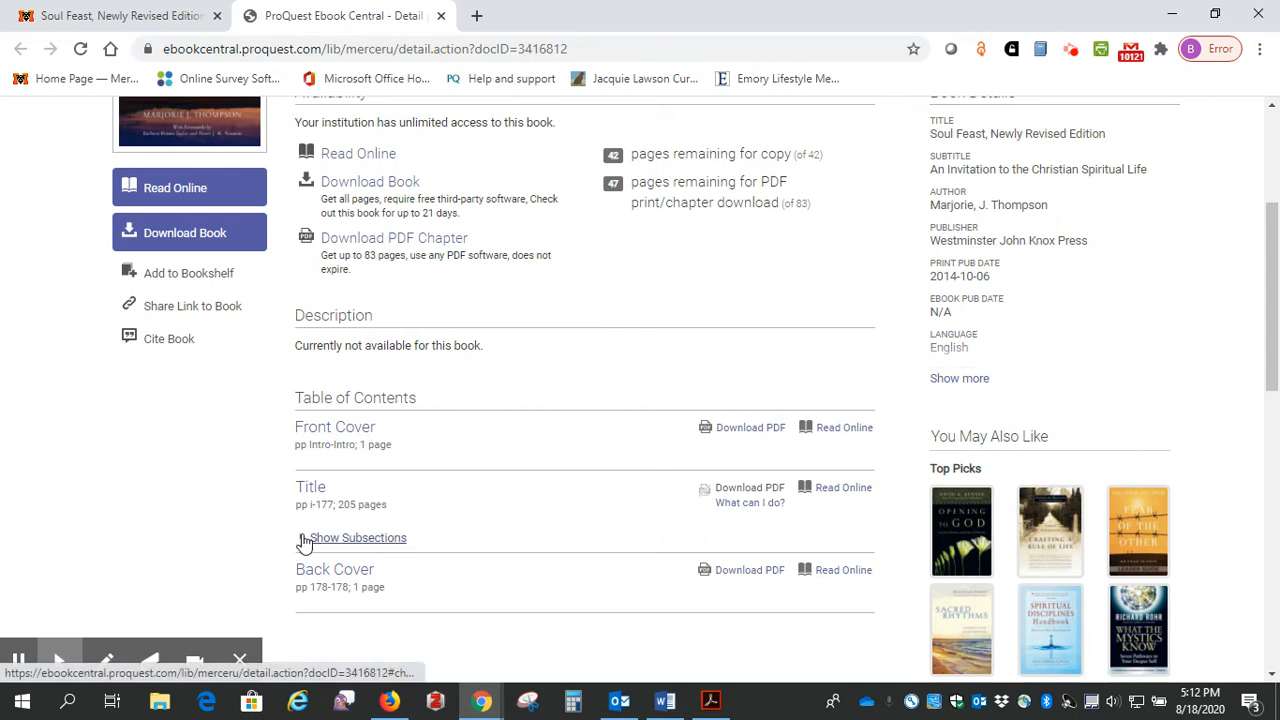
Expand the Title subsections and scroll to 'Chewing the Bread of the Word'
click(358, 536)
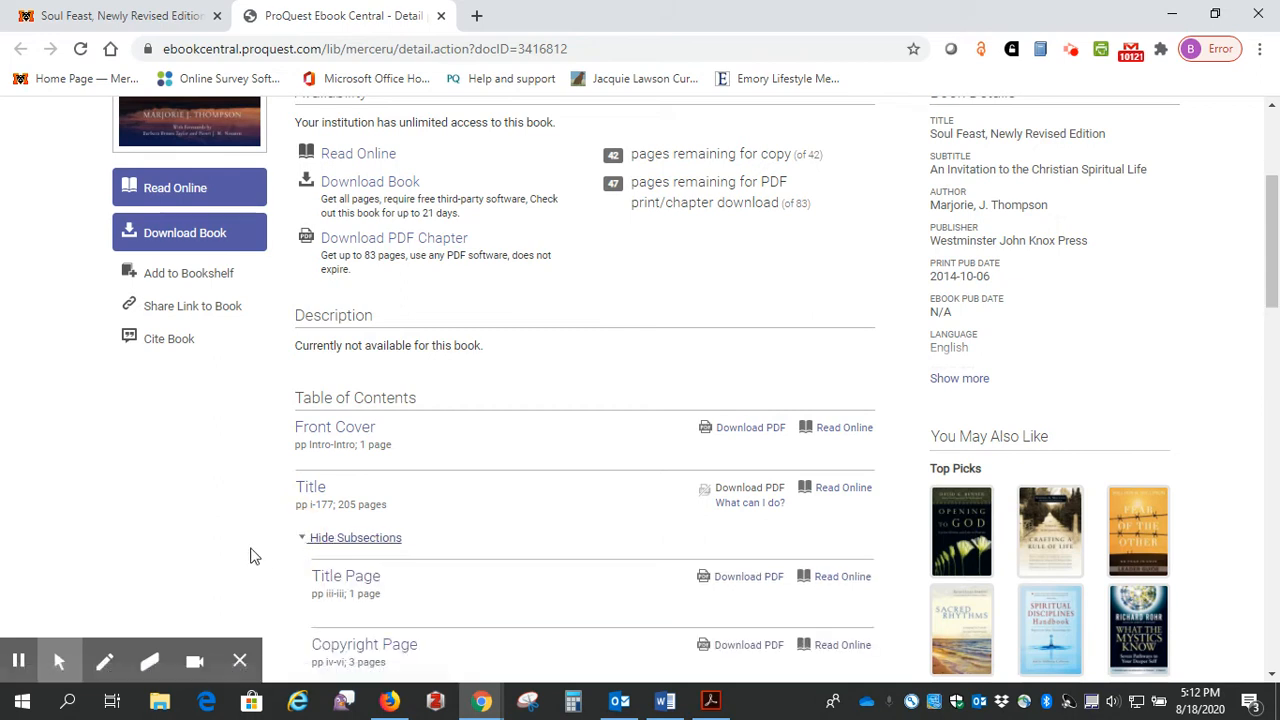
scroll(down, 3)
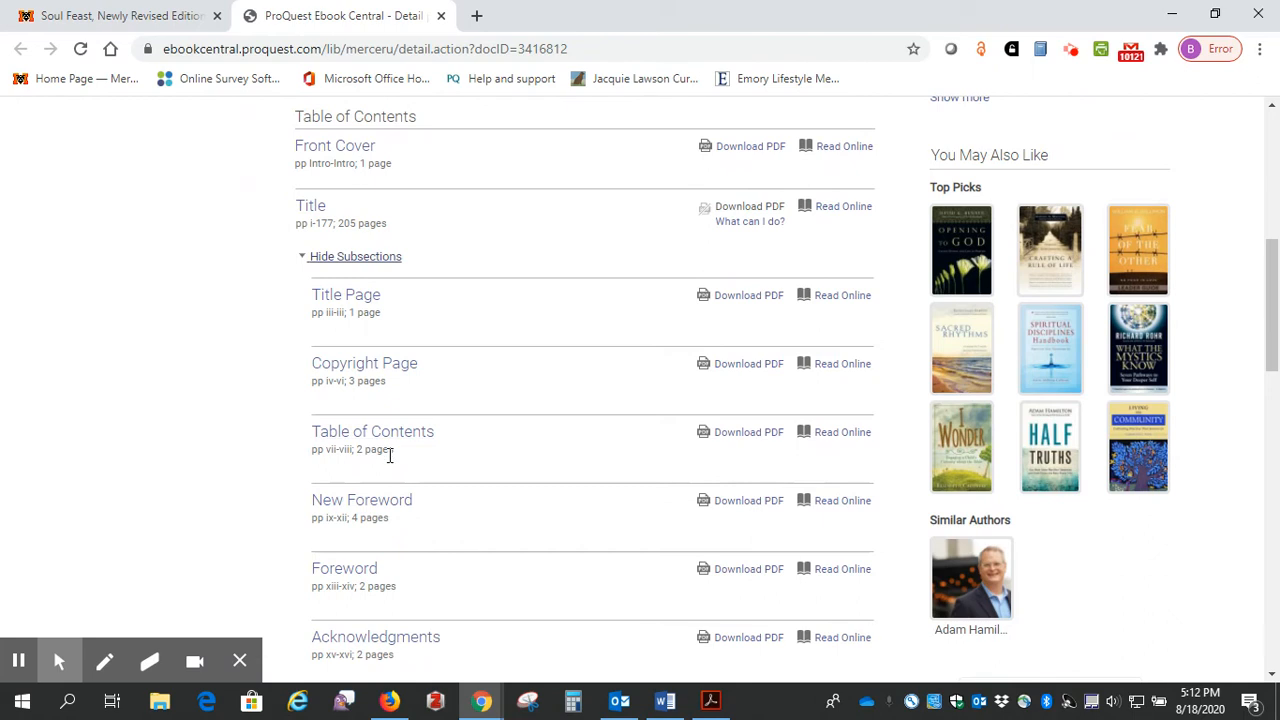
scroll(down, 3)
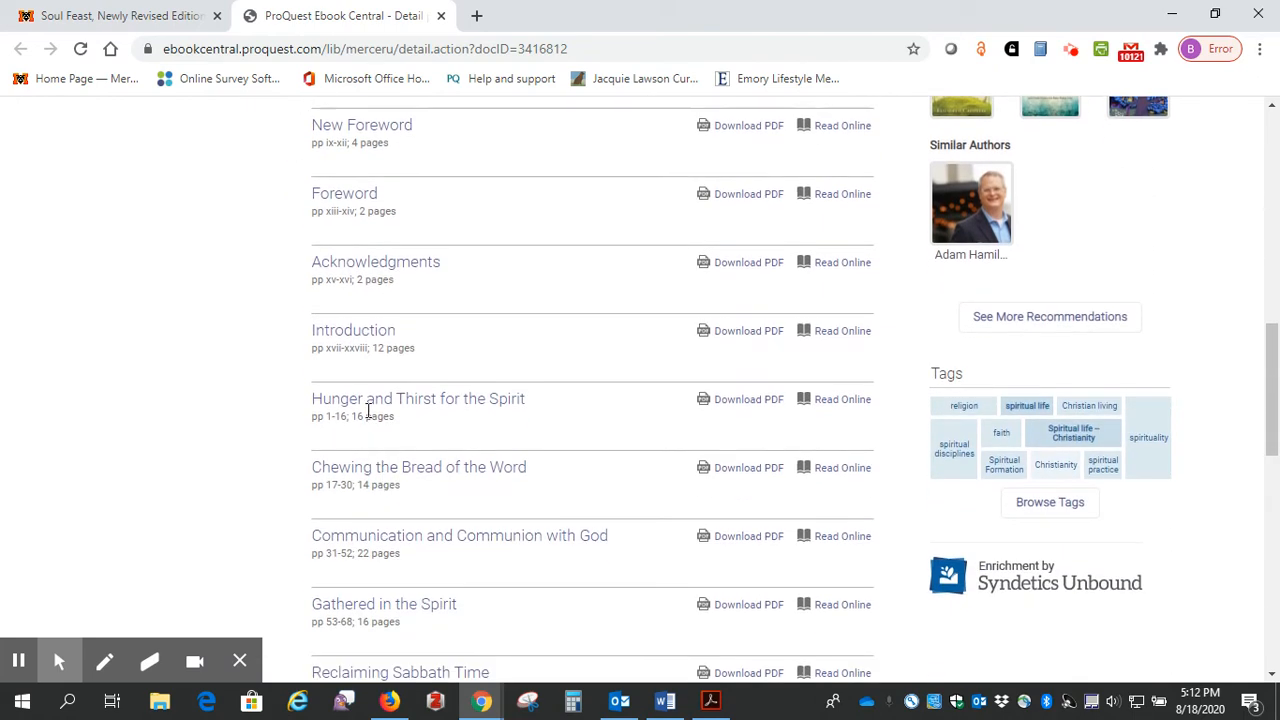
mouse_move(748, 400)
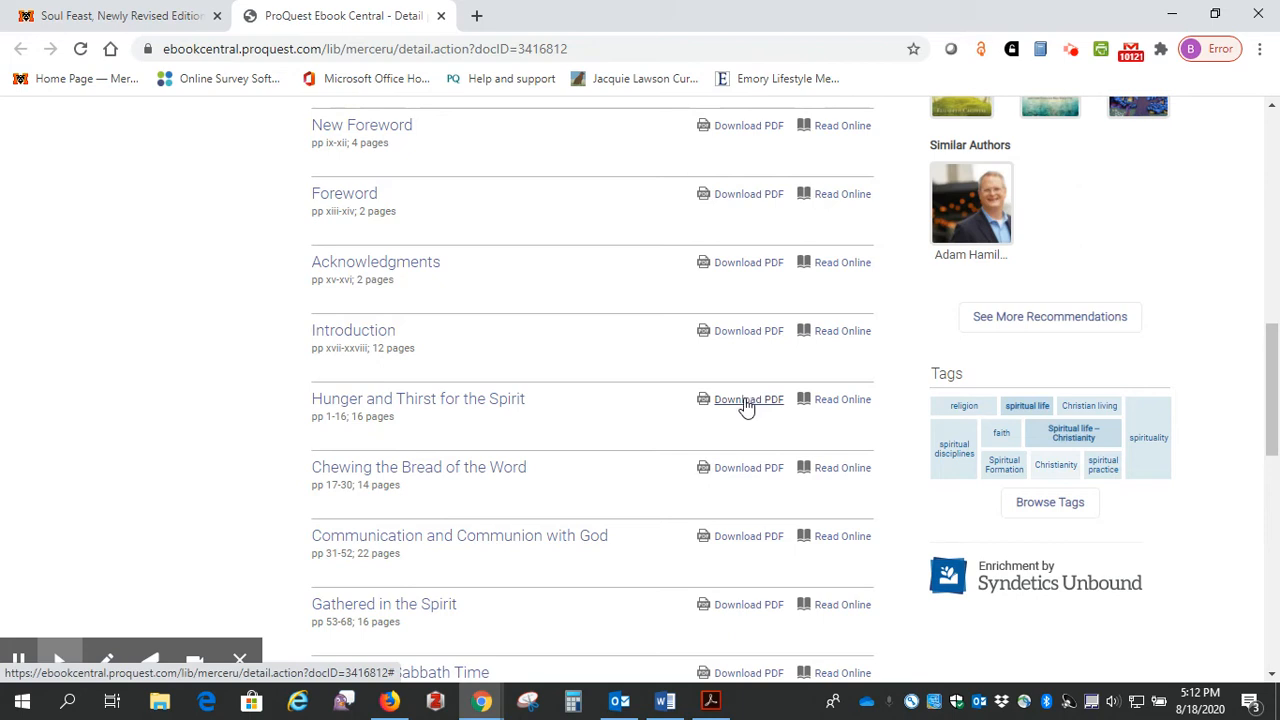
mouse_move(500, 430)
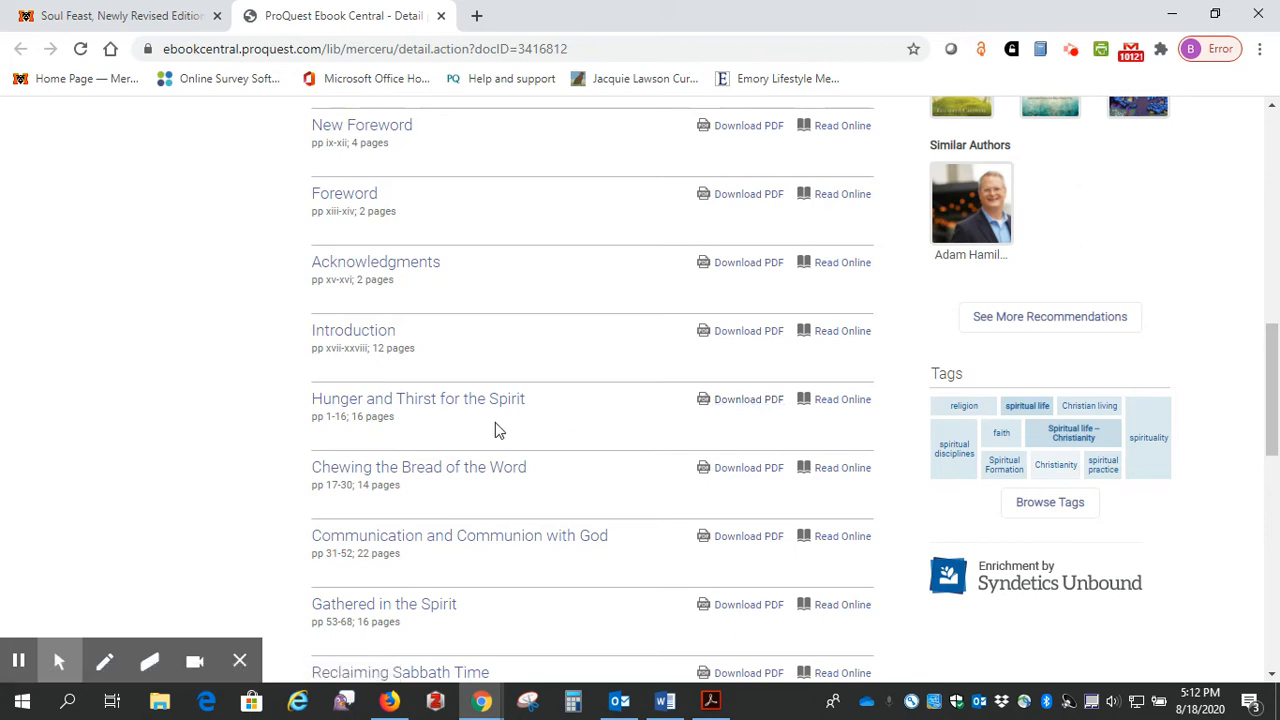
scroll(down, 3)
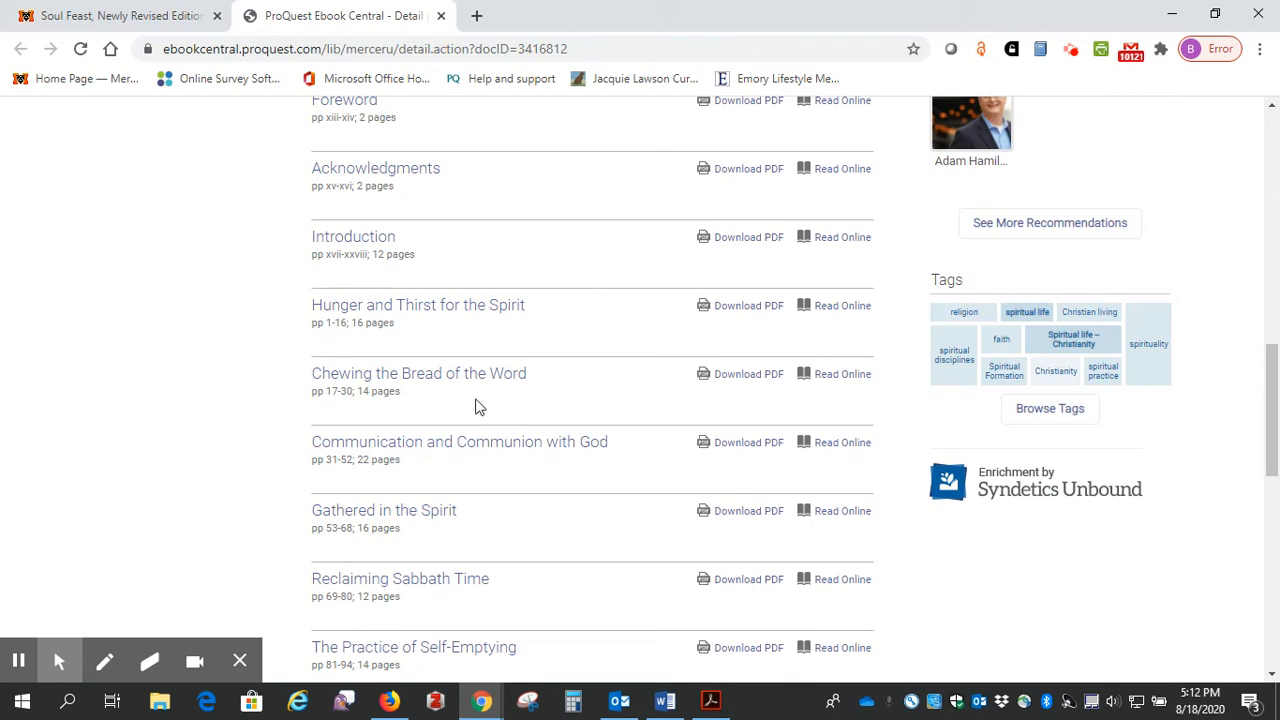
mouse_move(444, 380)
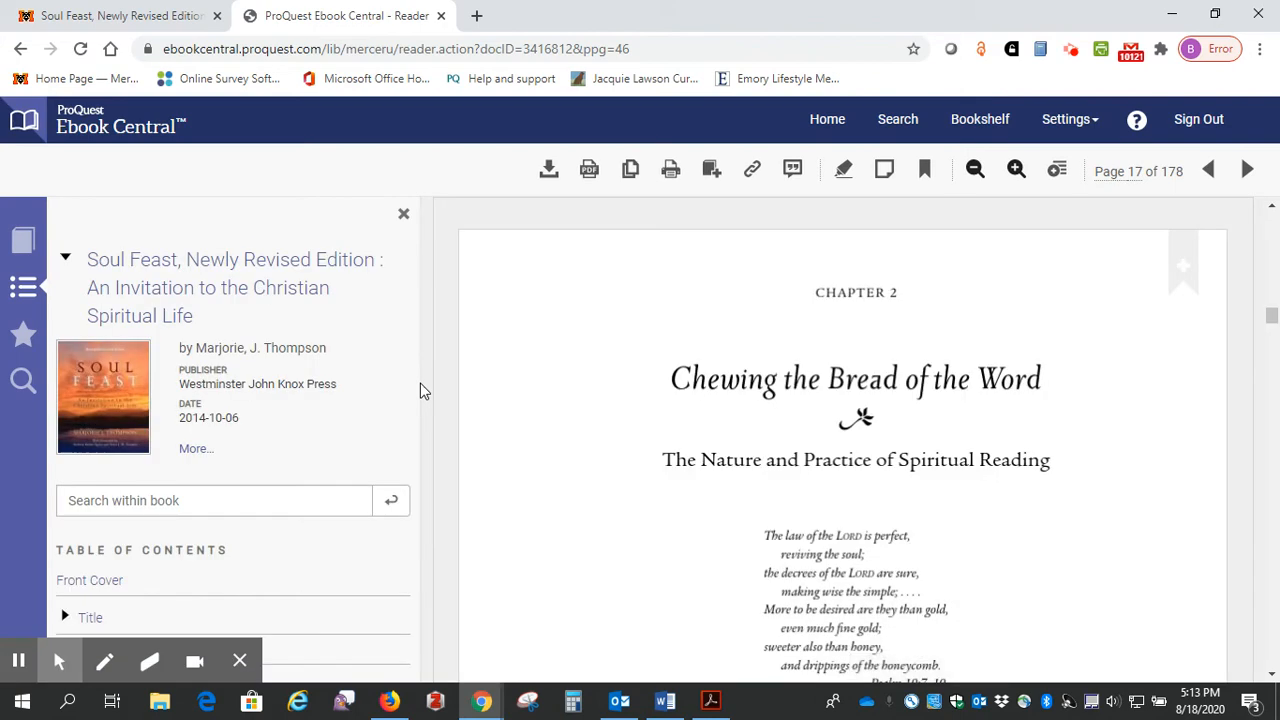
mouse_move(318, 420)
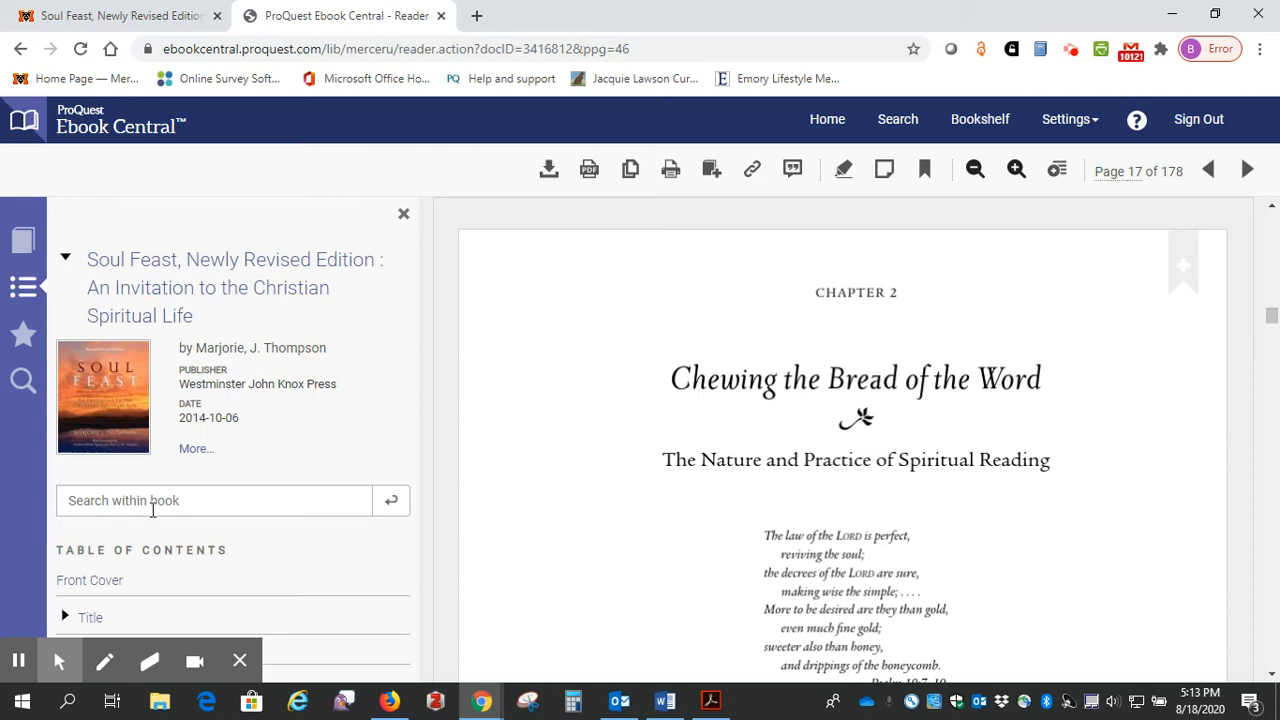
mouse_move(560, 444)
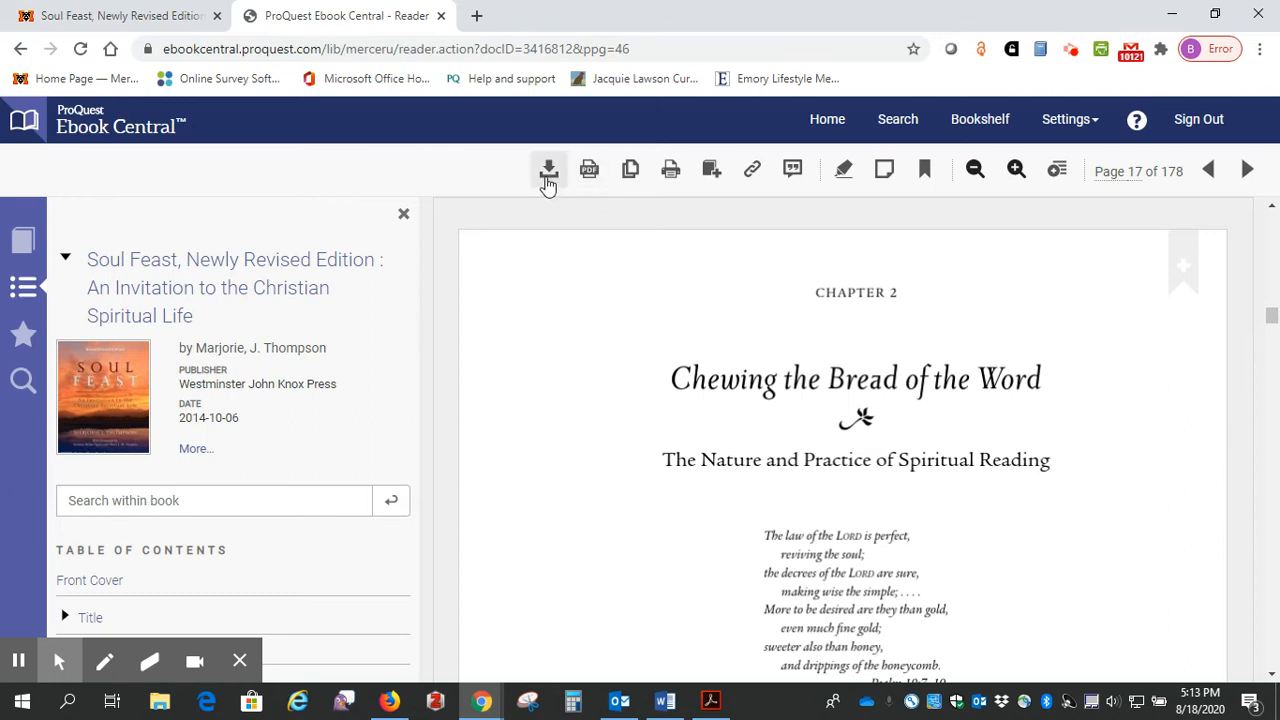
mouse_move(548, 168)
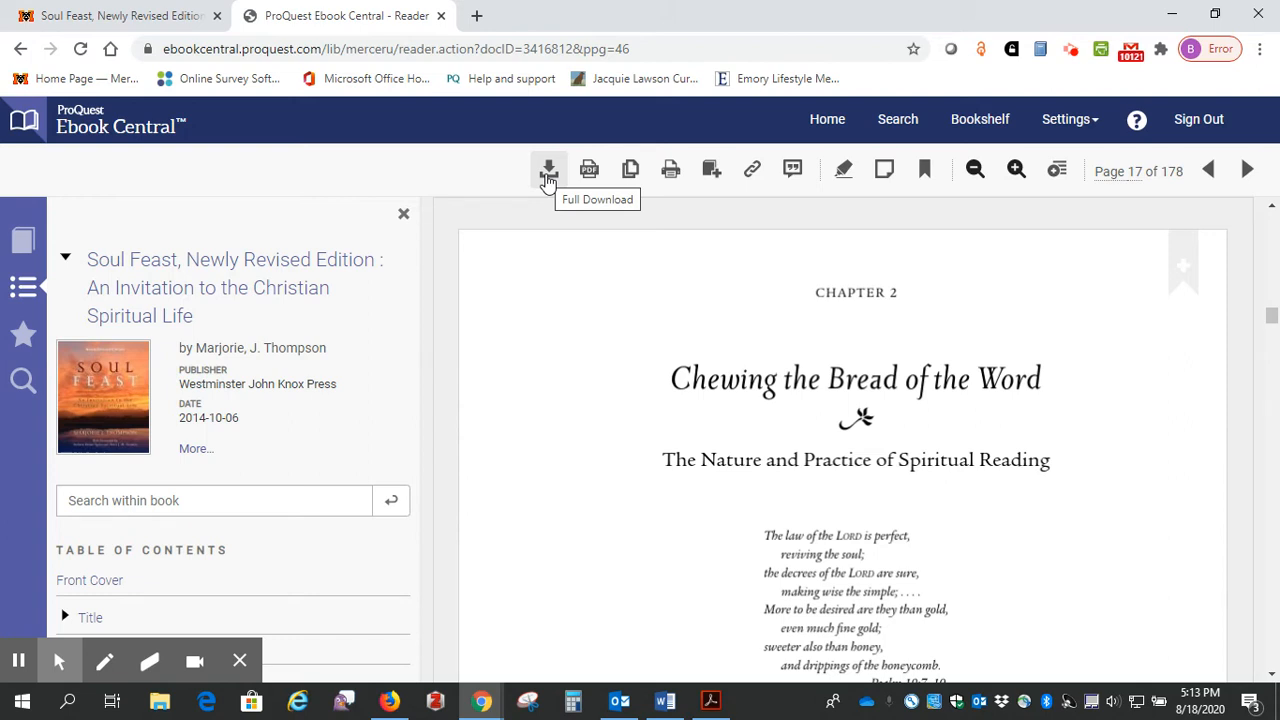
mouse_move(588, 168)
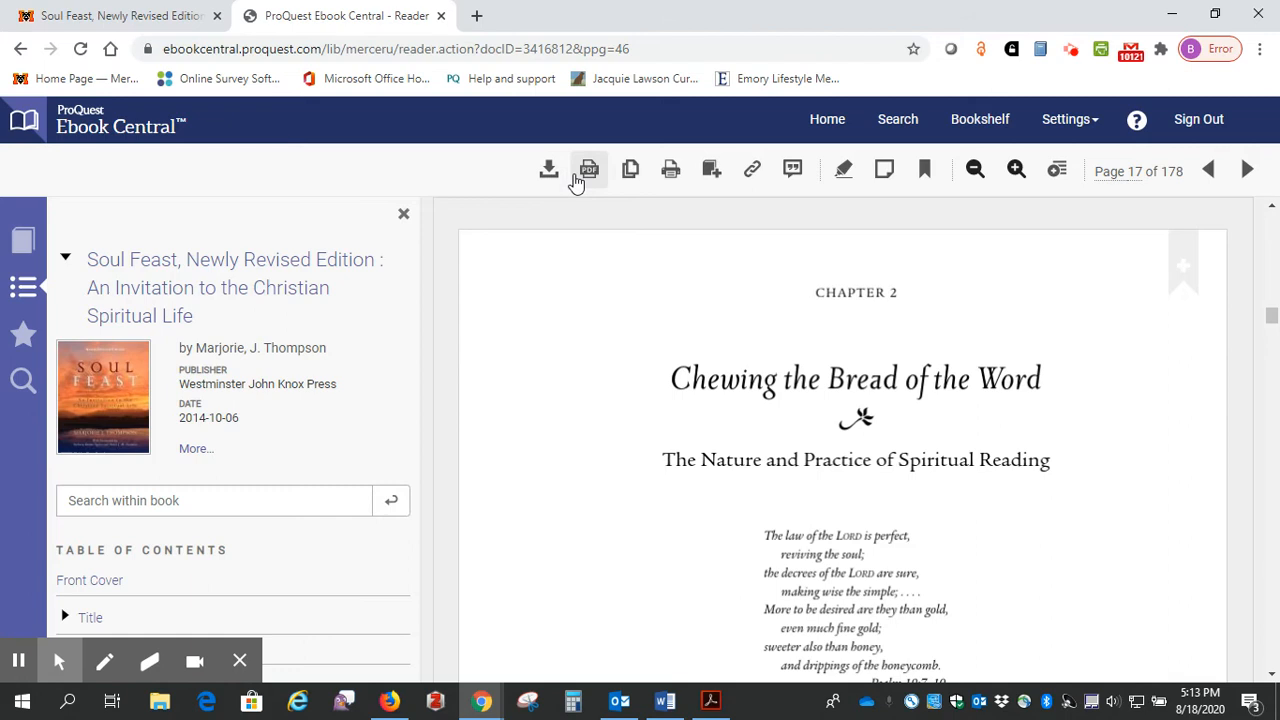
mouse_move(670, 168)
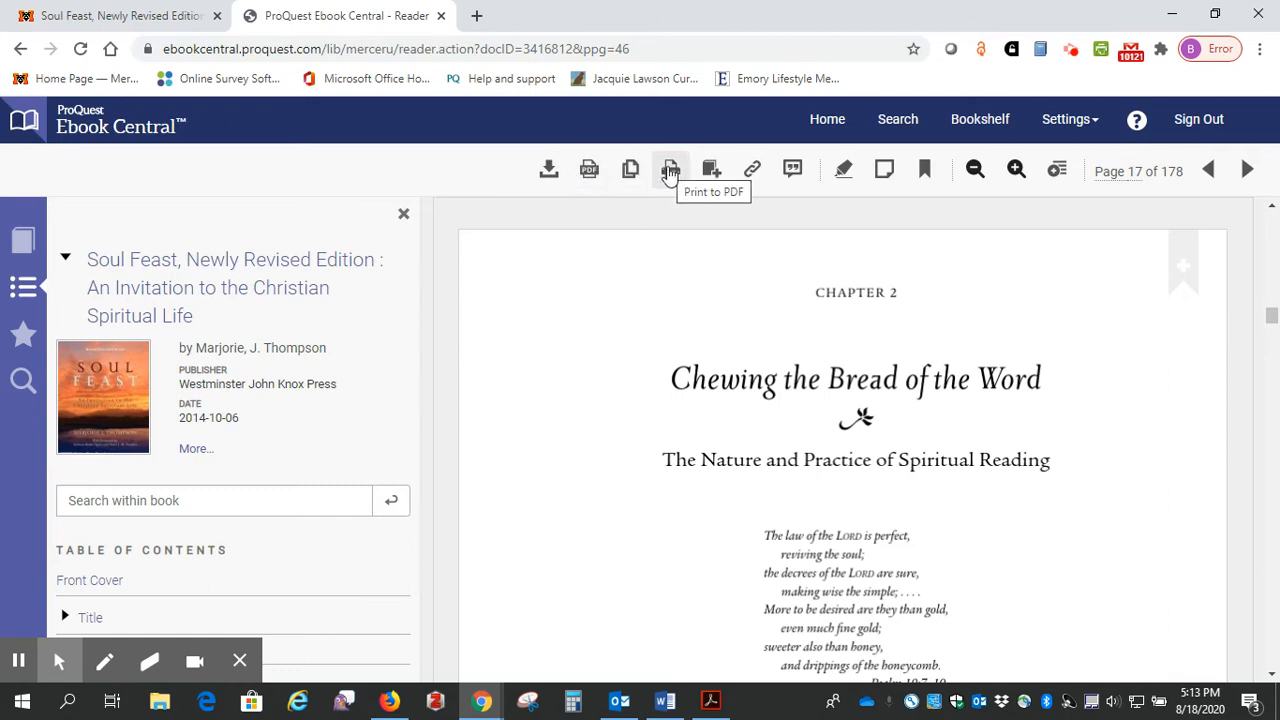
mouse_move(588, 168)
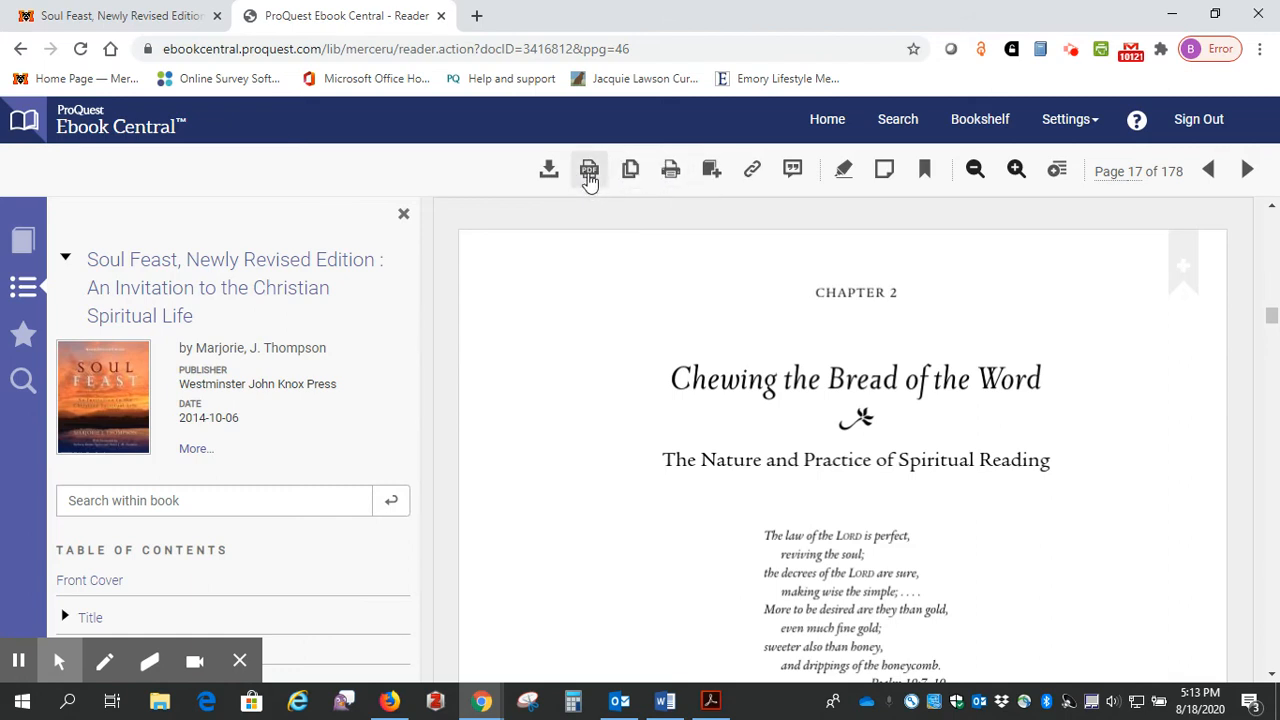
mouse_move(588, 168)
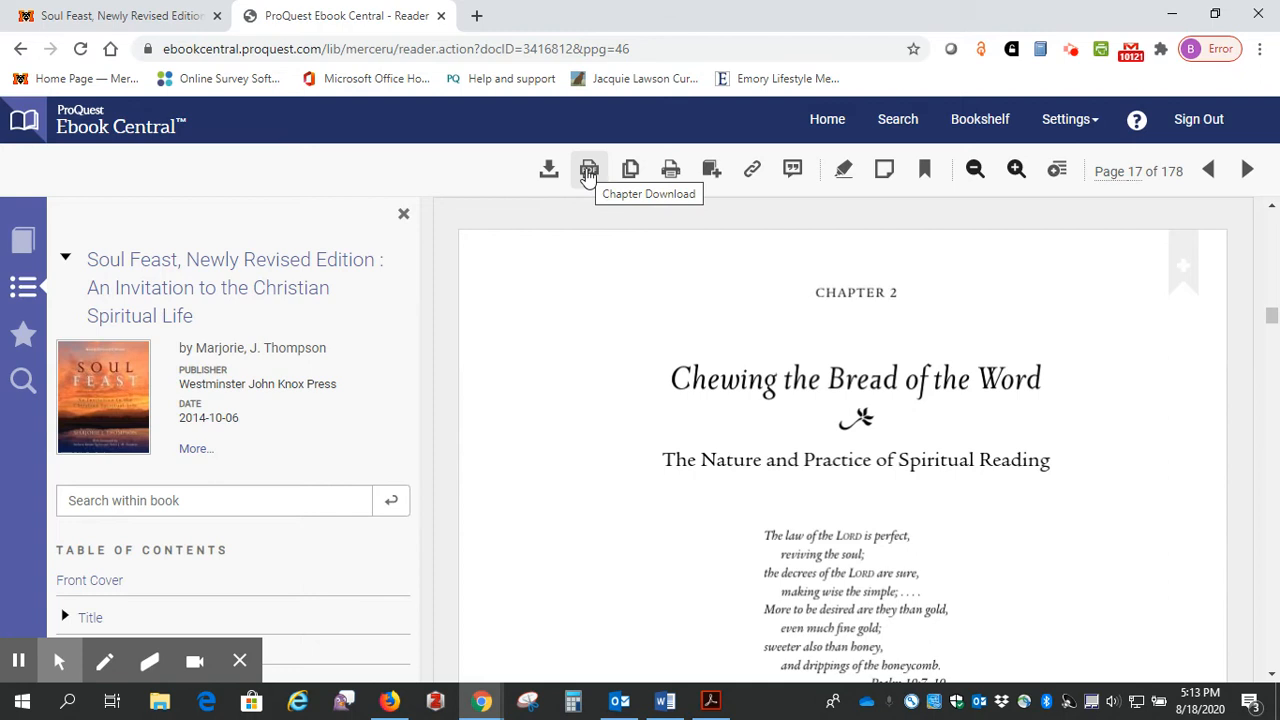
click(588, 168)
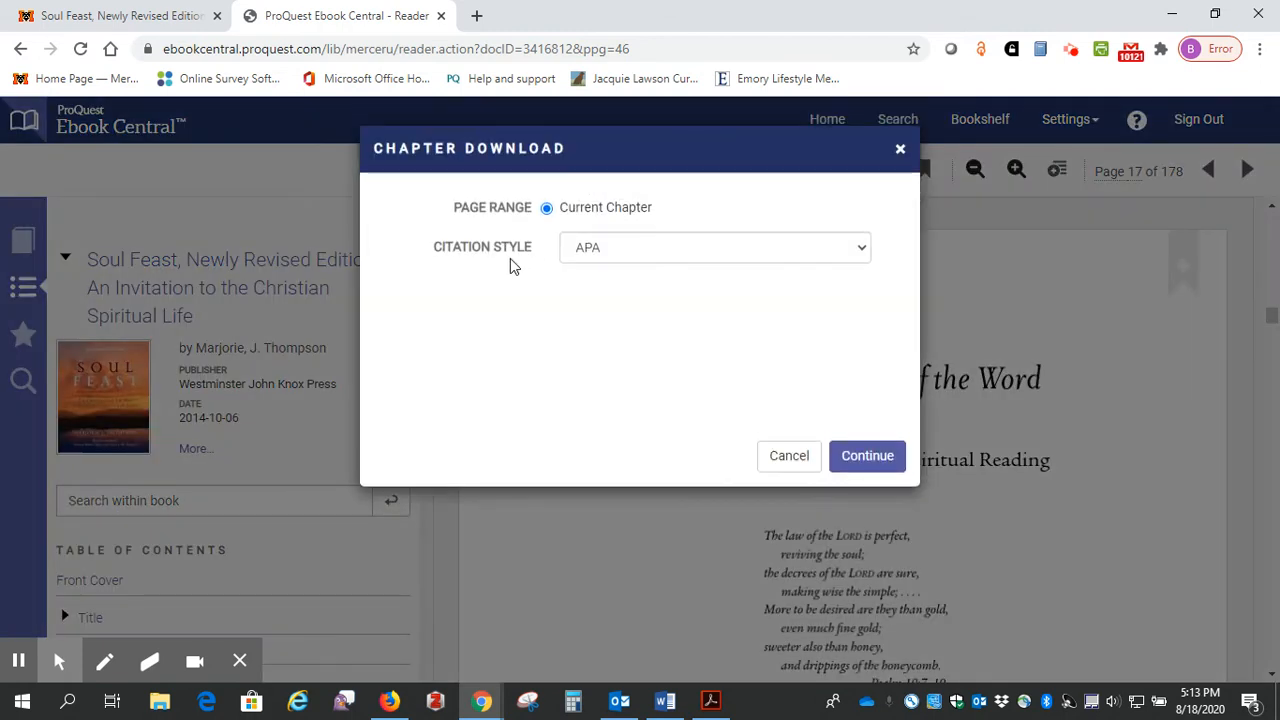
mouse_move(490, 268)
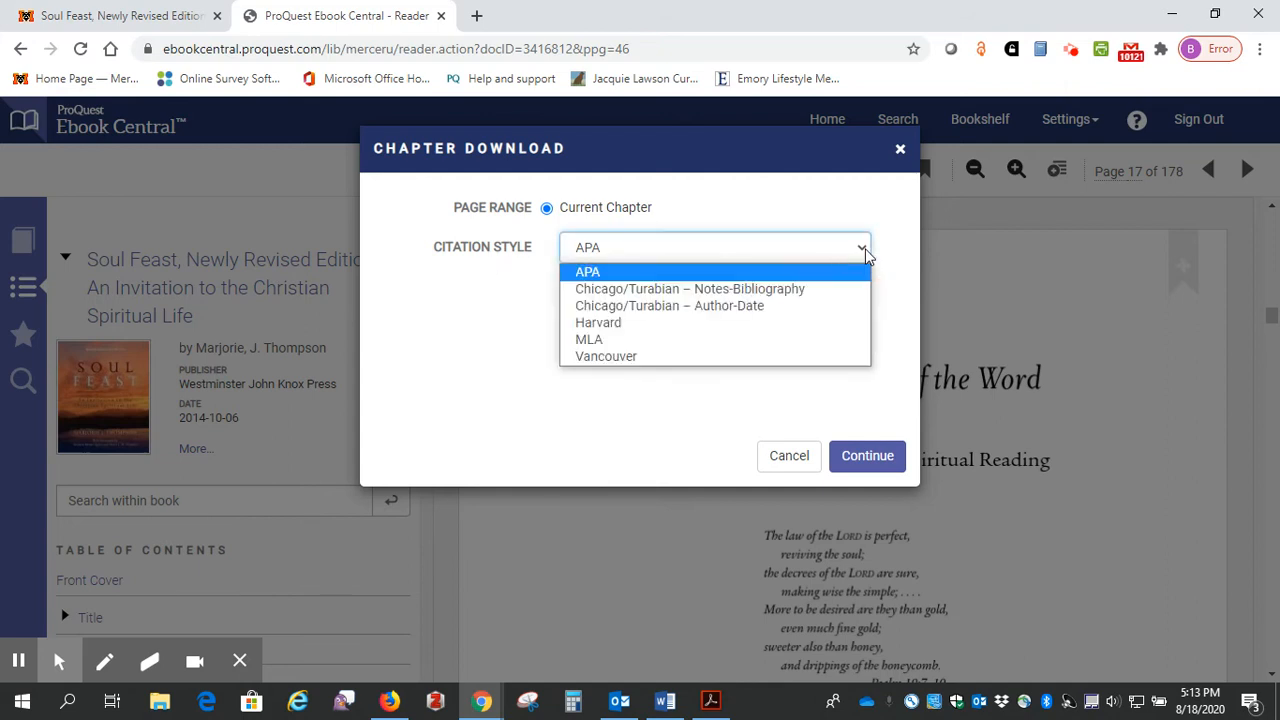
mouse_move(848, 288)
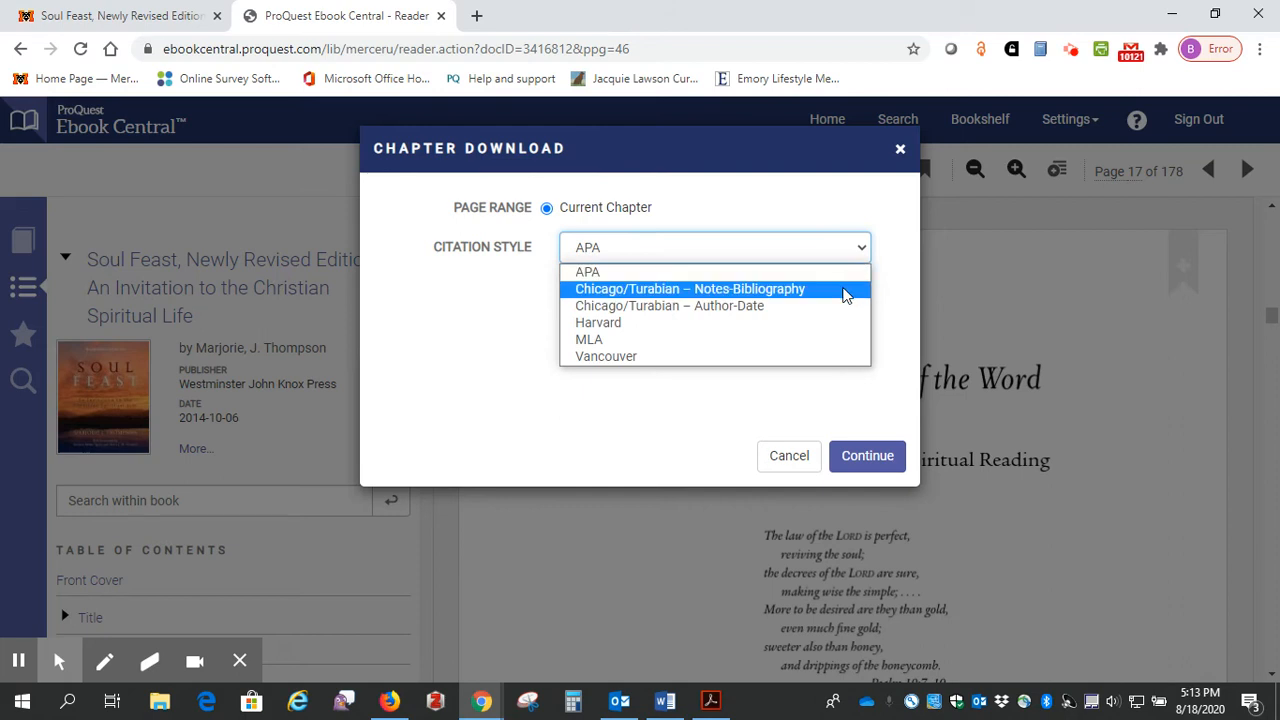
Download Chapter 2 as a PDF with the Chicago/Turabian Notes-Bibliography citation style
click(688, 288)
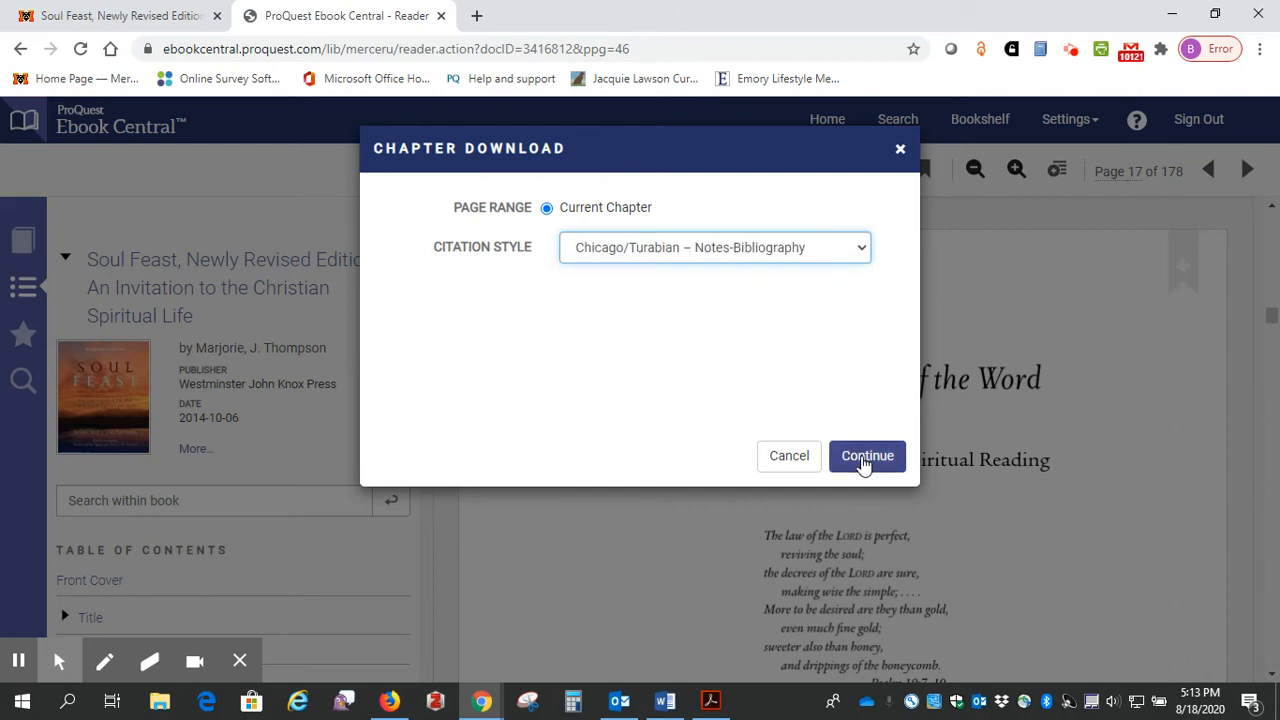
click(868, 456)
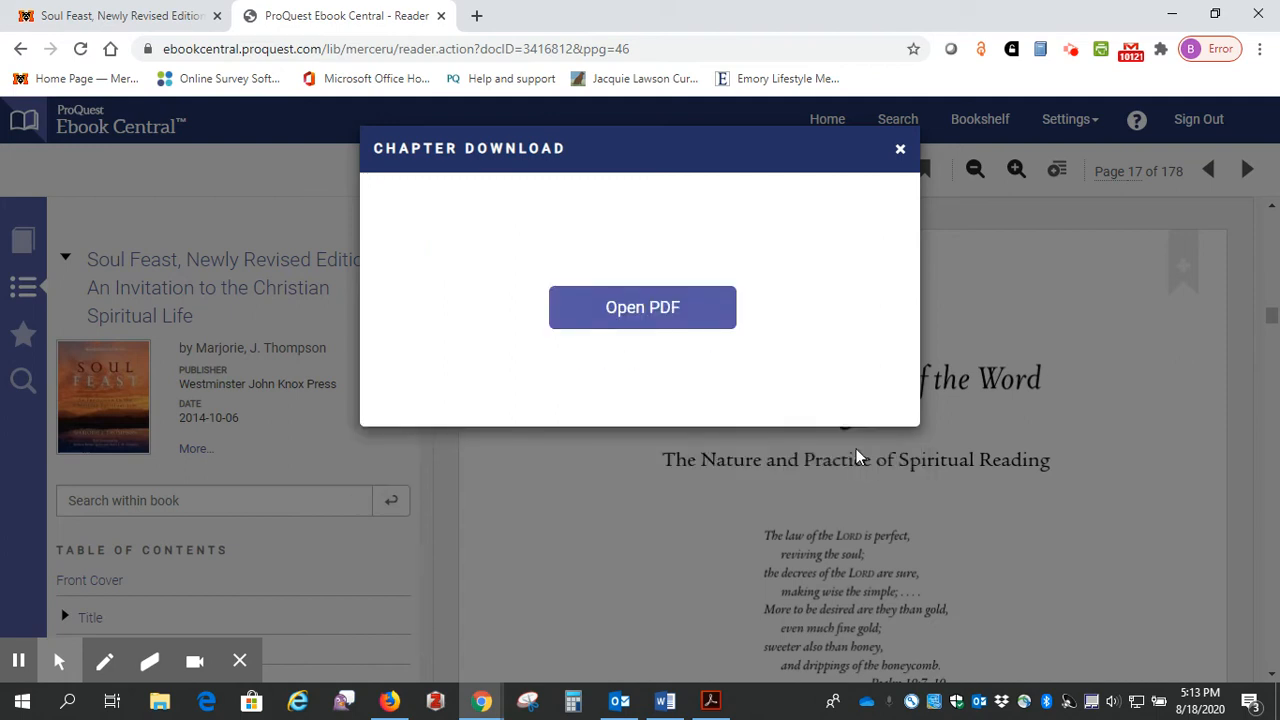
mouse_move(642, 308)
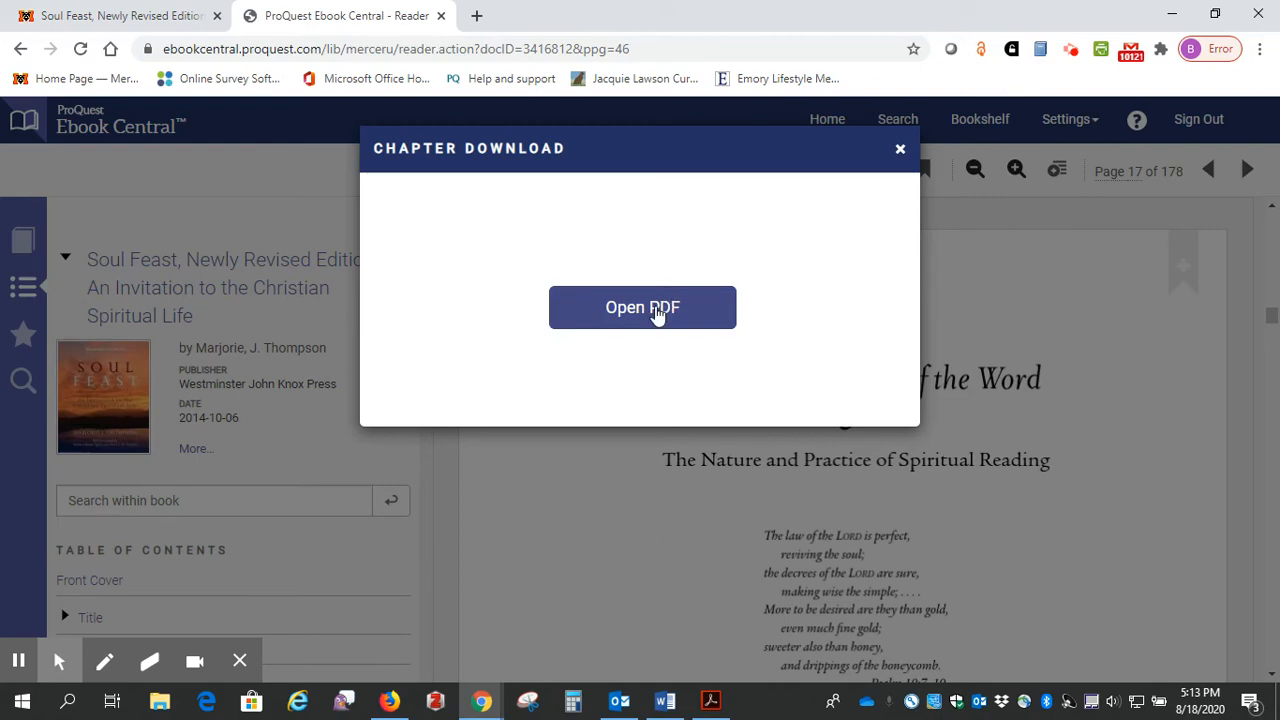
click(642, 308)
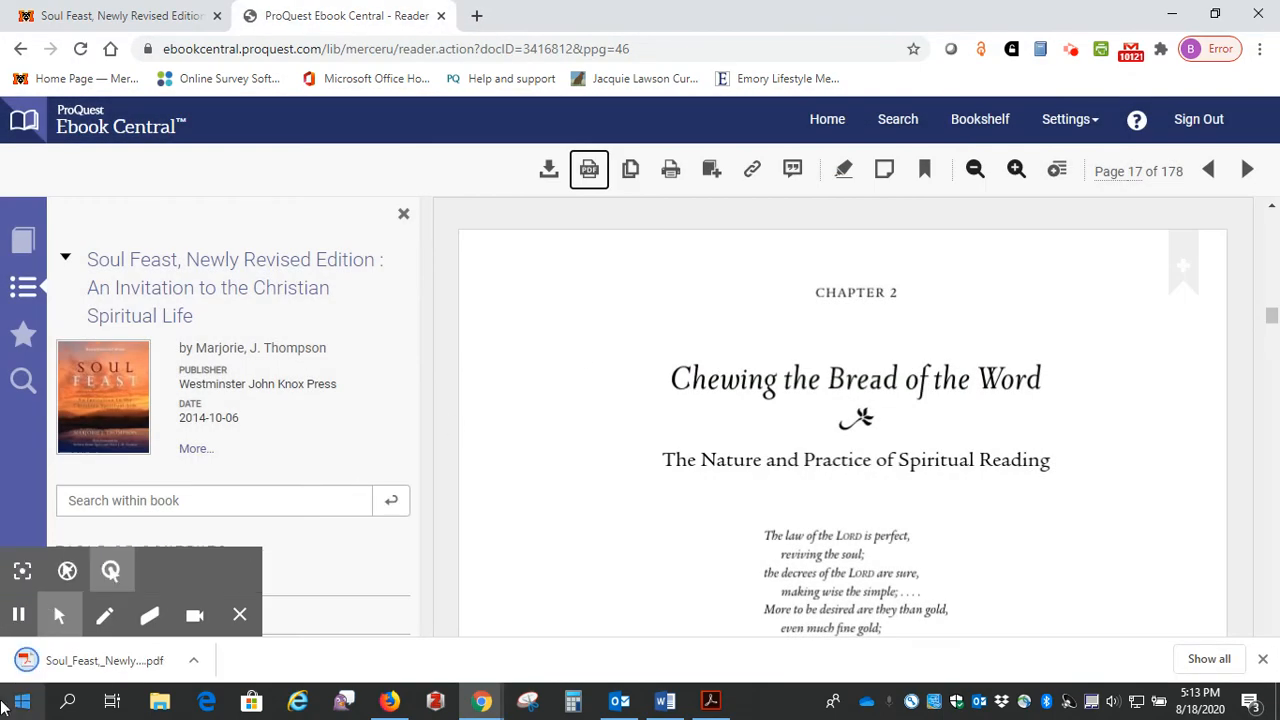
mouse_move(84, 668)
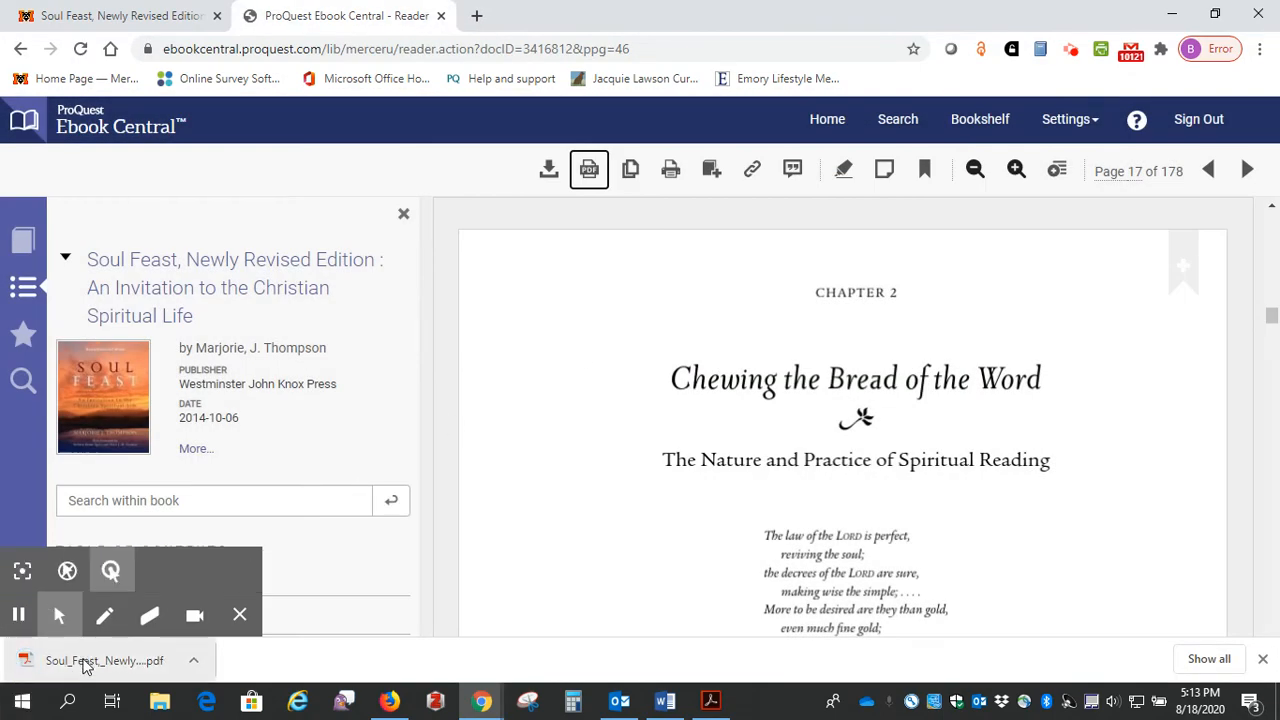
Open the downloaded Chapter 2 PDF and cancel the Save As dialog without saving a copy
click(104, 660)
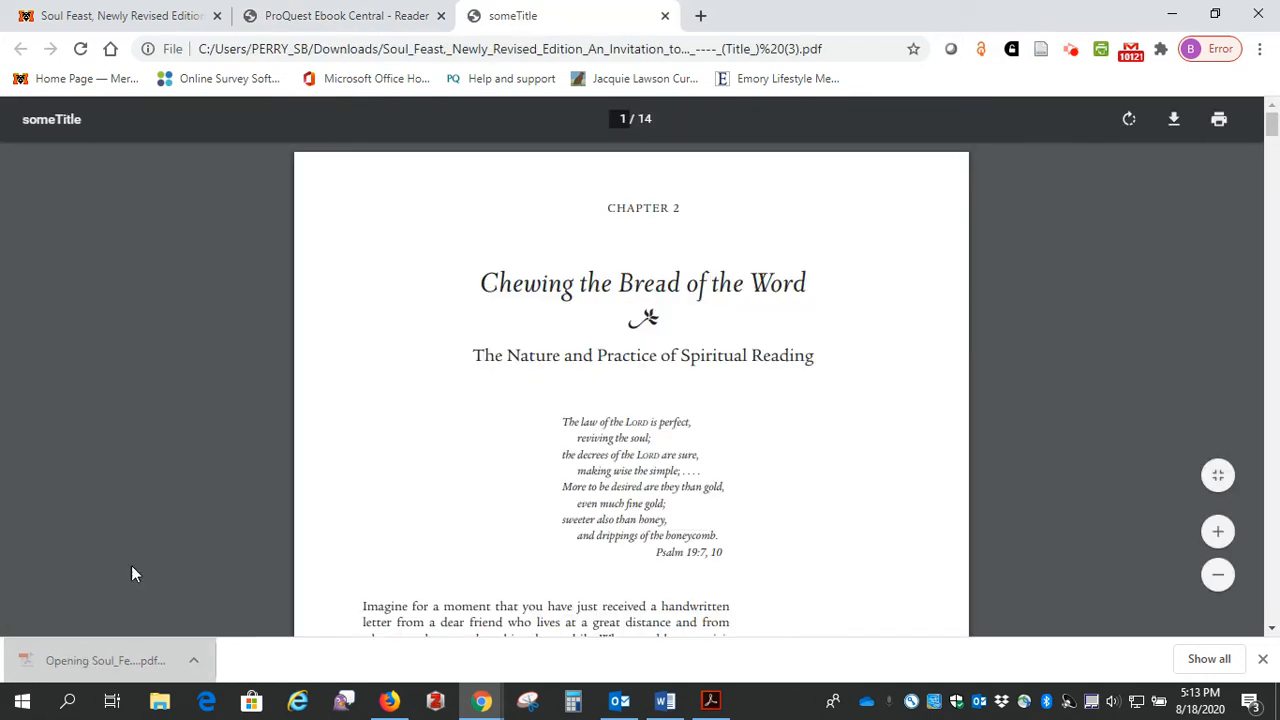
mouse_move(668, 412)
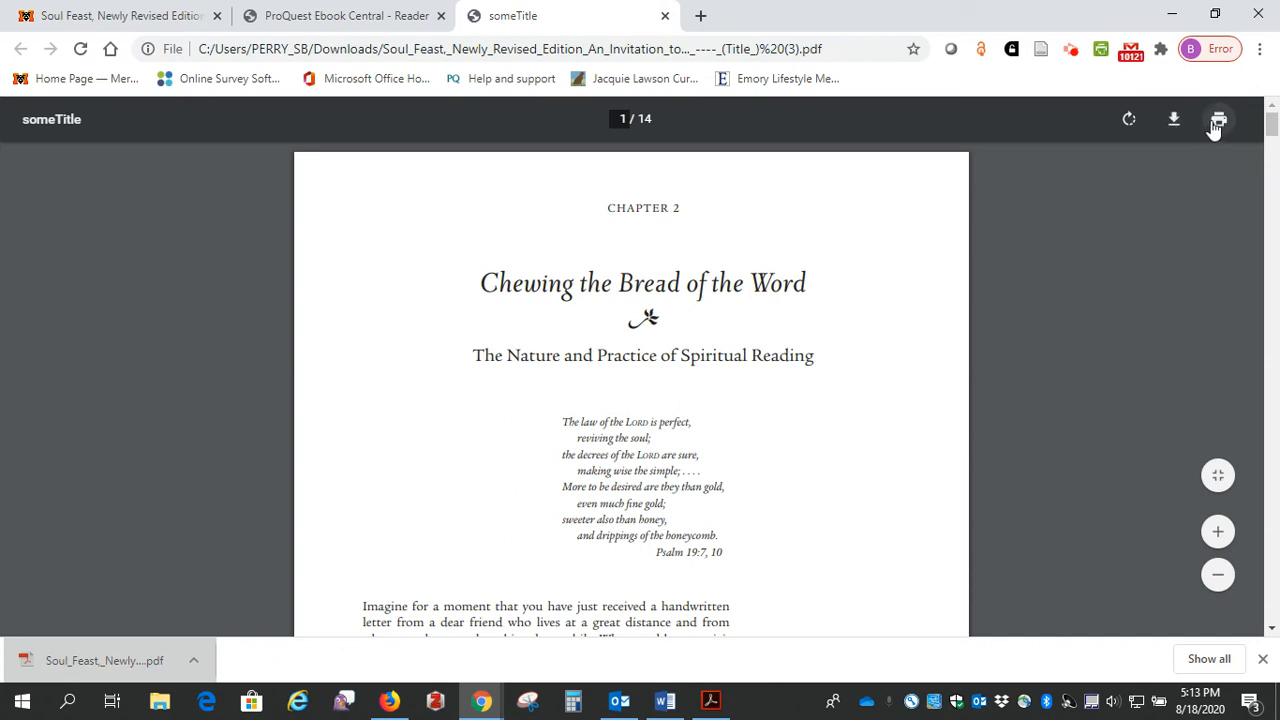
mouse_move(1218, 120)
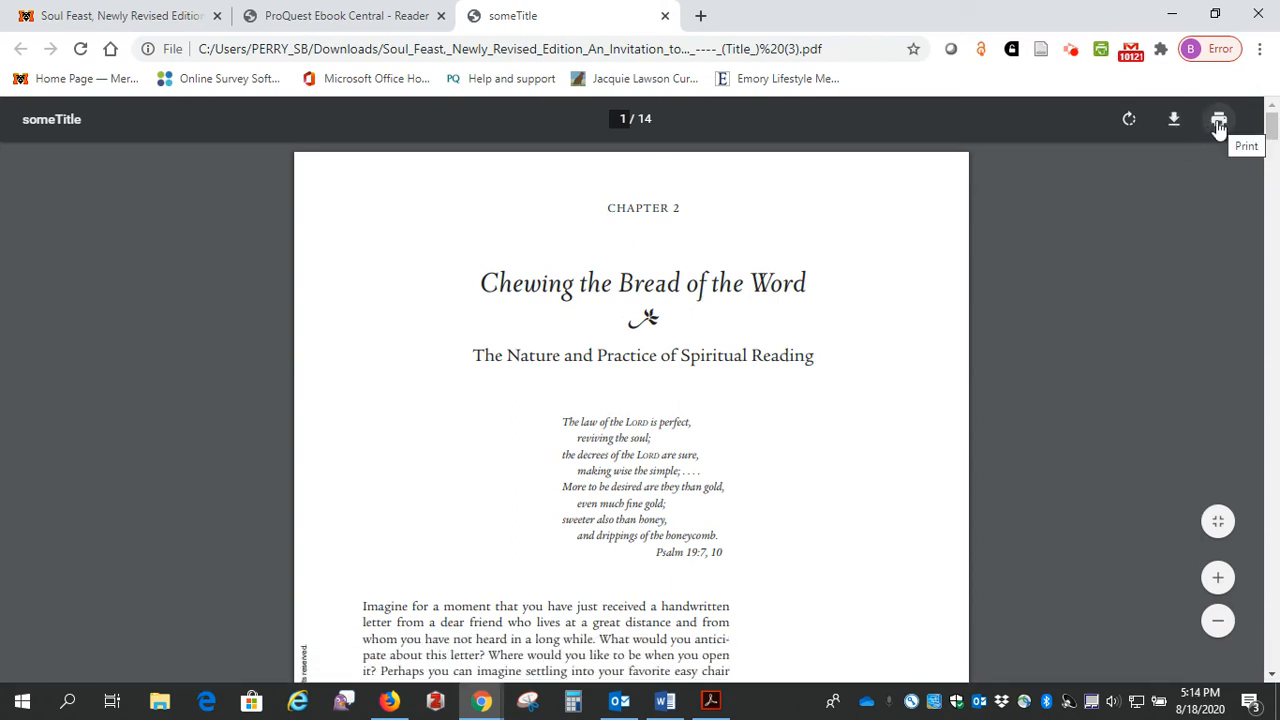
mouse_move(1172, 120)
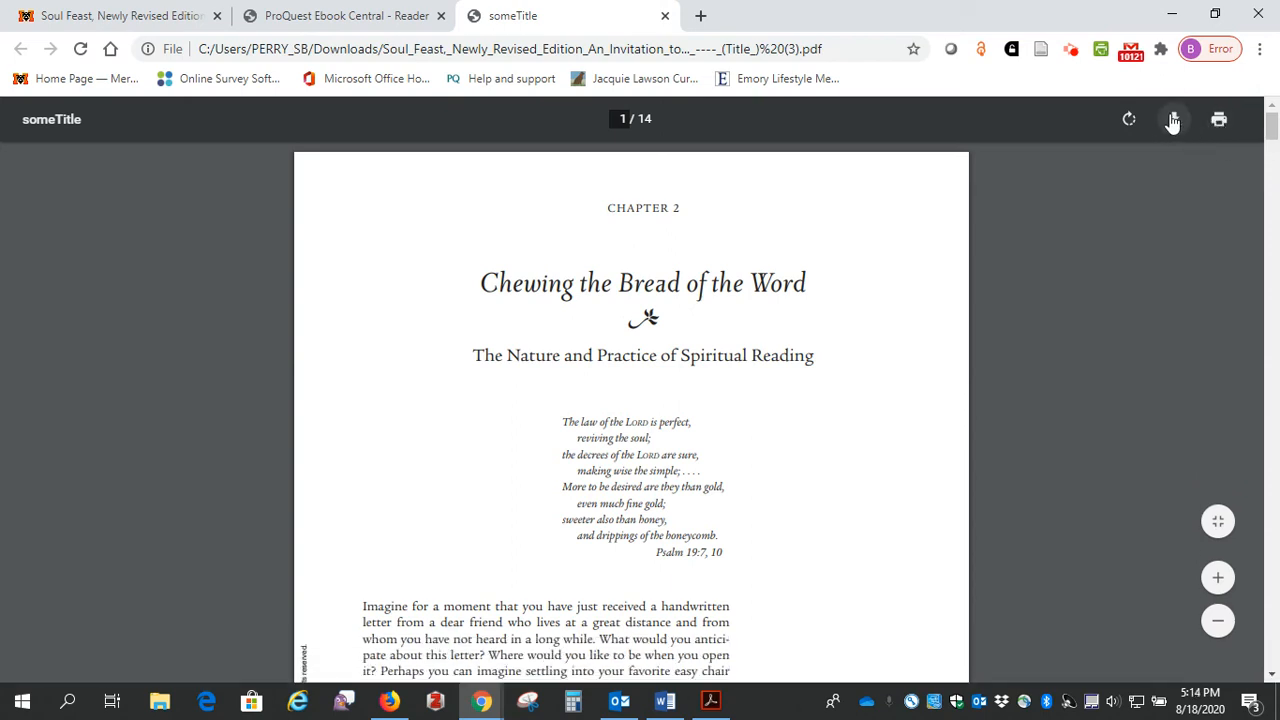
mouse_move(1172, 120)
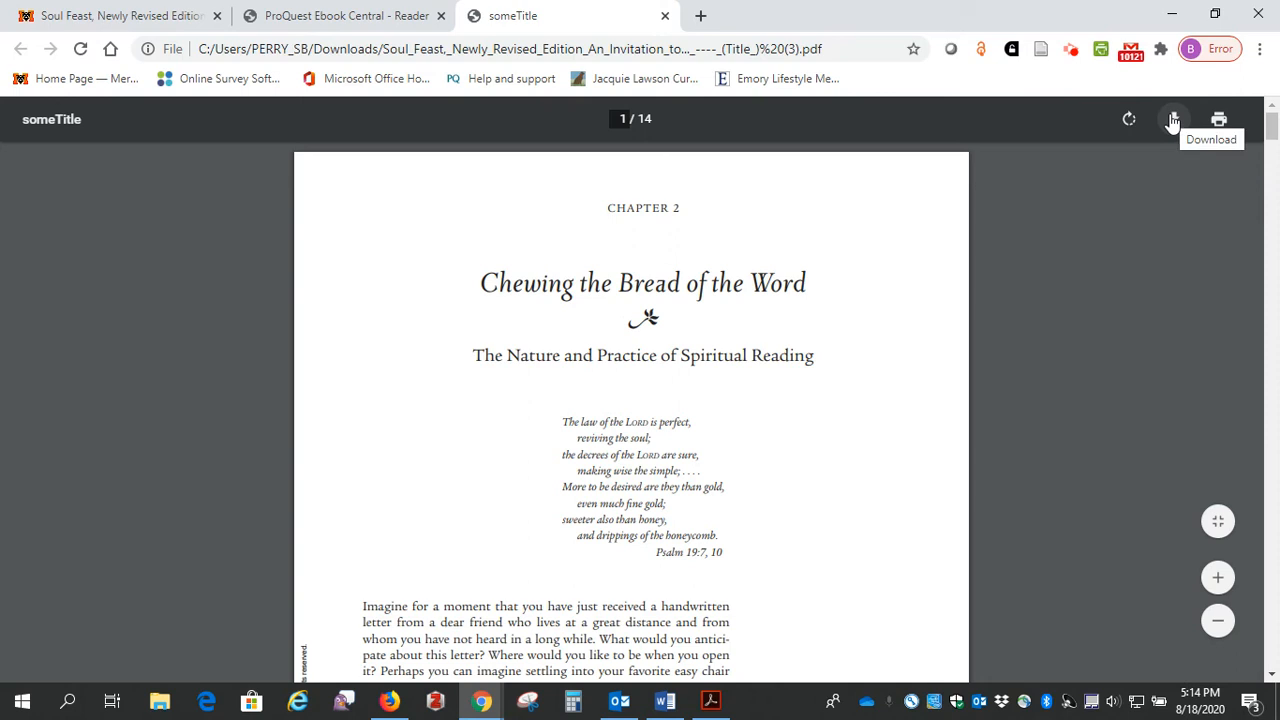
click(1172, 120)
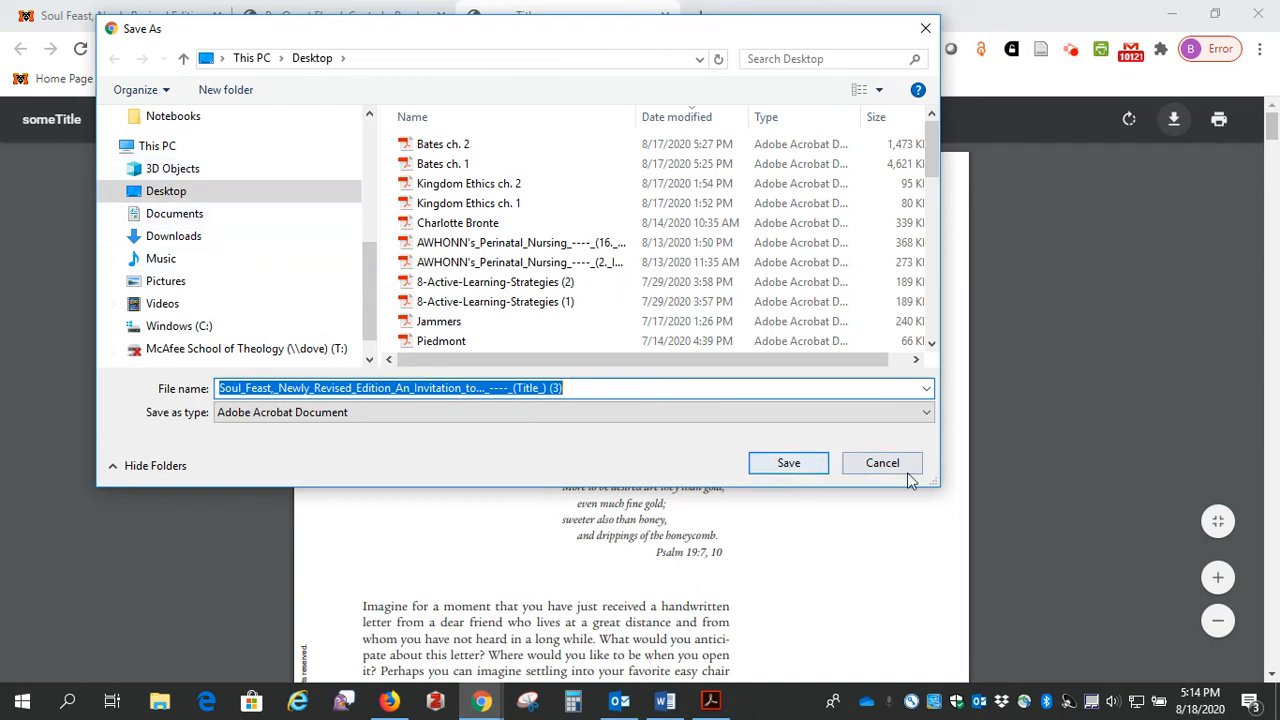
click(788, 462)
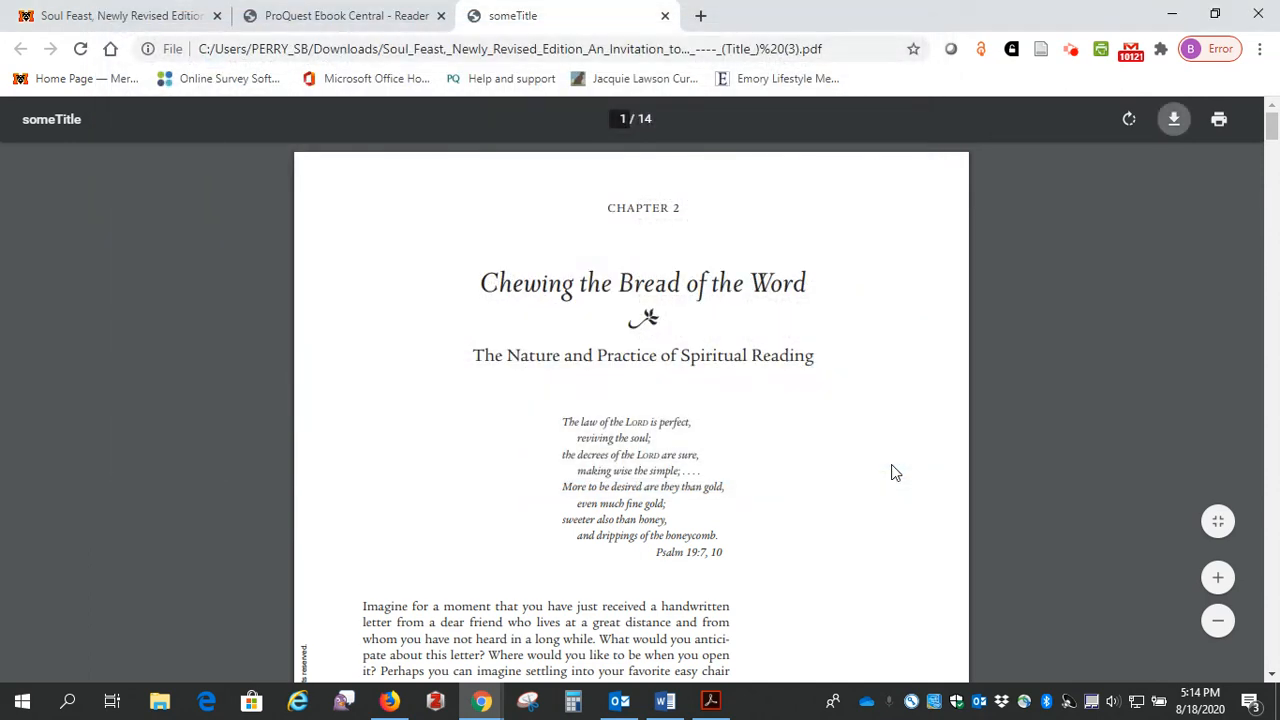
mouse_move(938, 456)
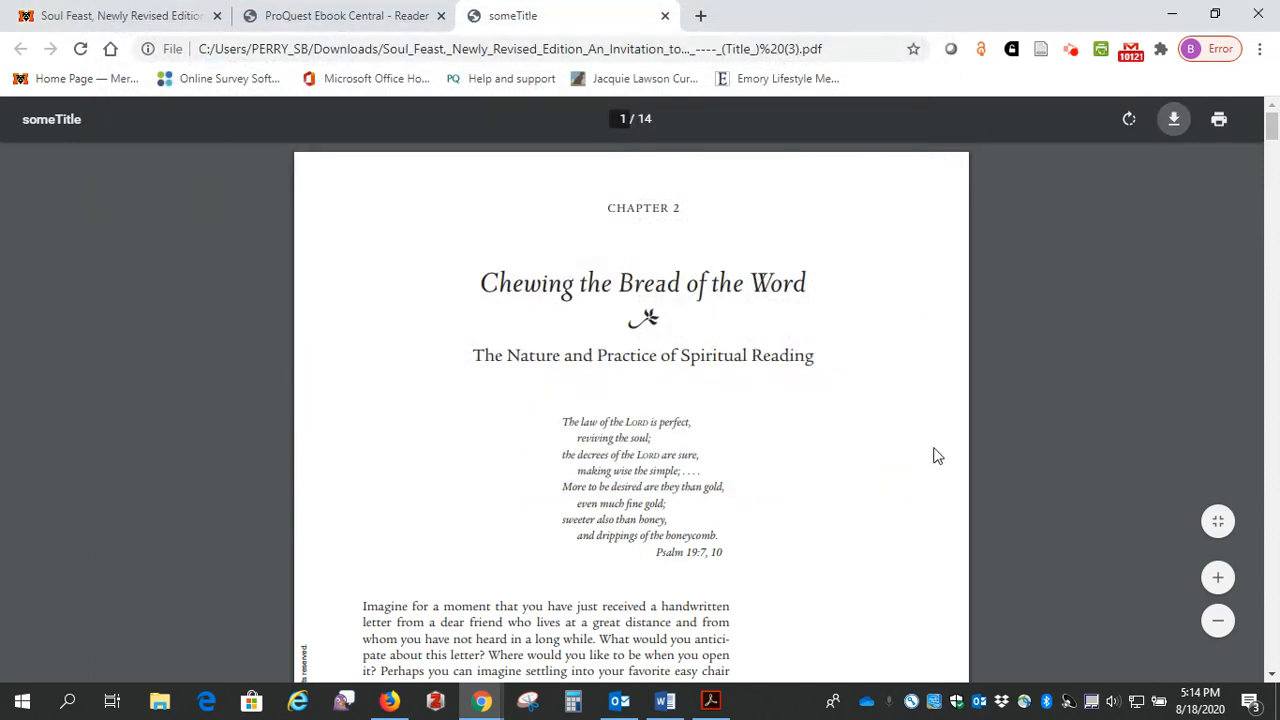
mouse_move(1216, 576)
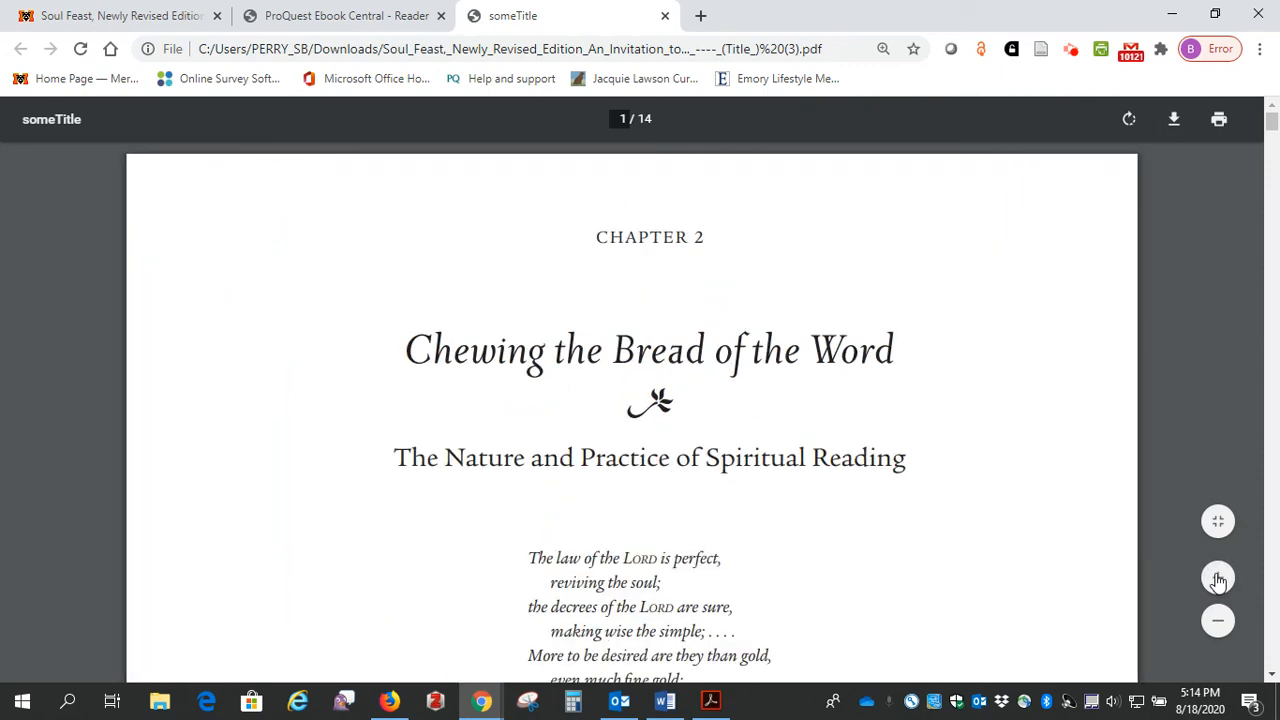
scroll(down, 3)
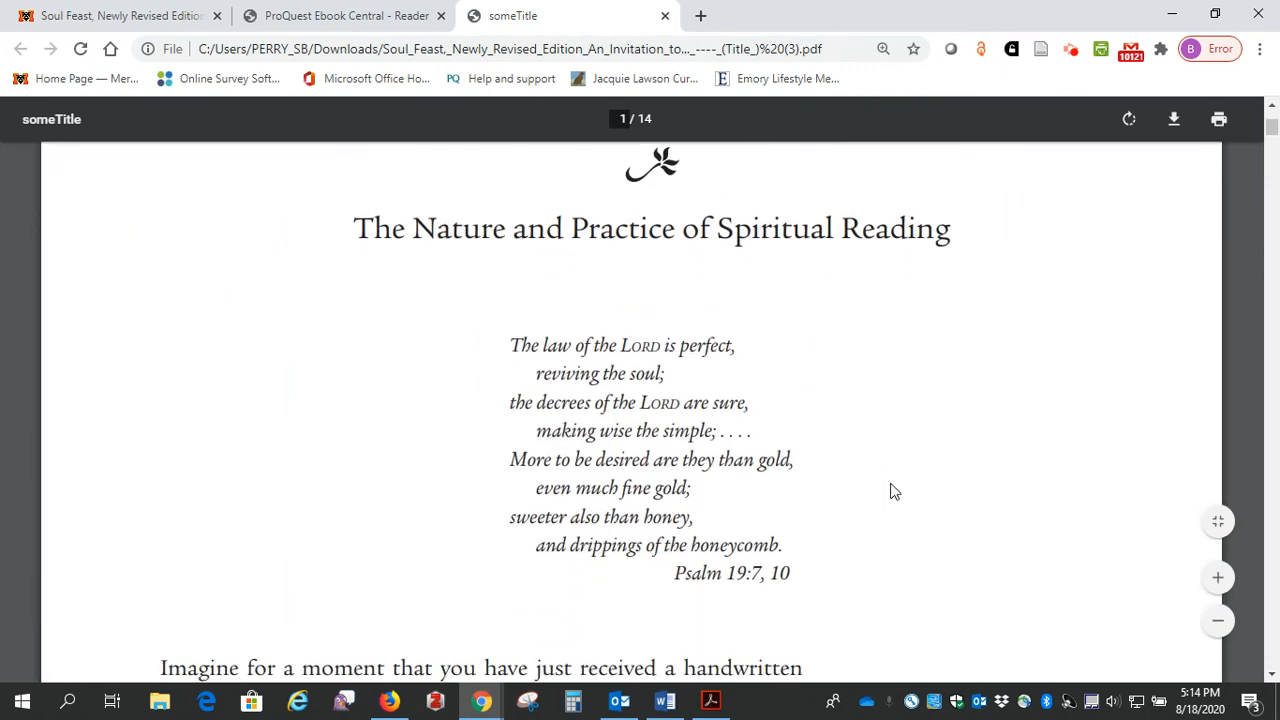
scroll(down, 3)
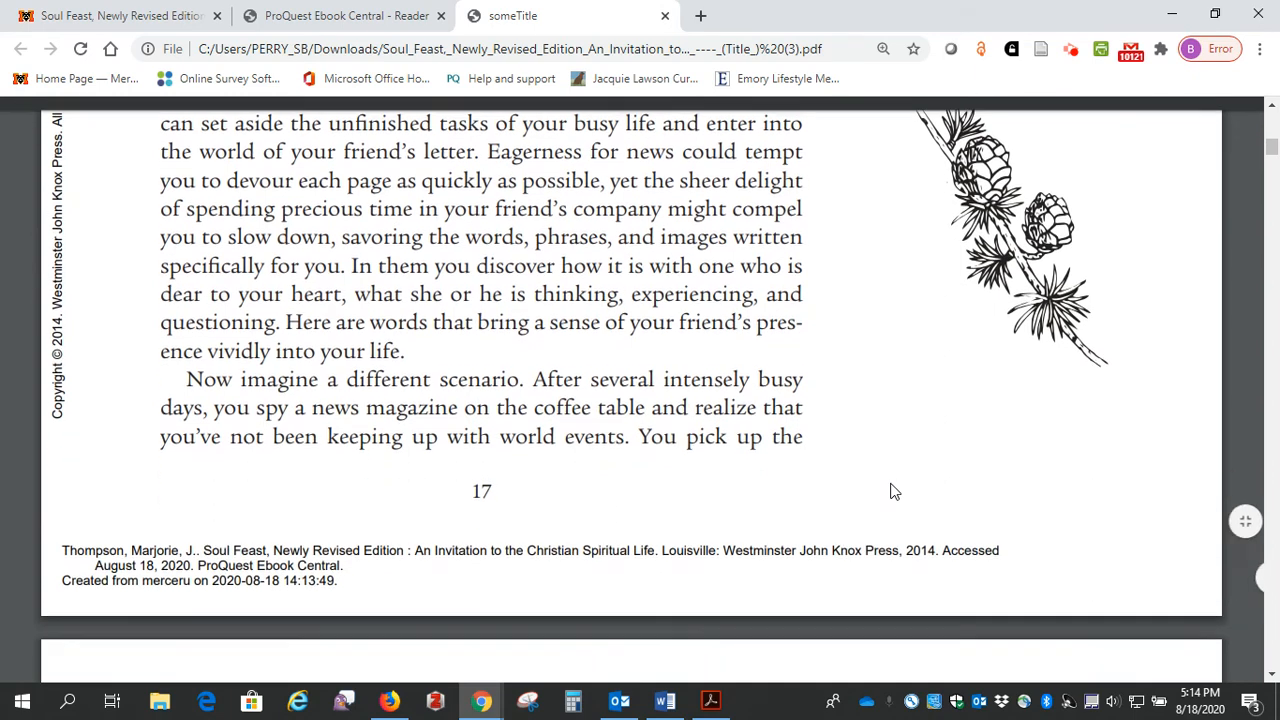
scroll(down, 3)
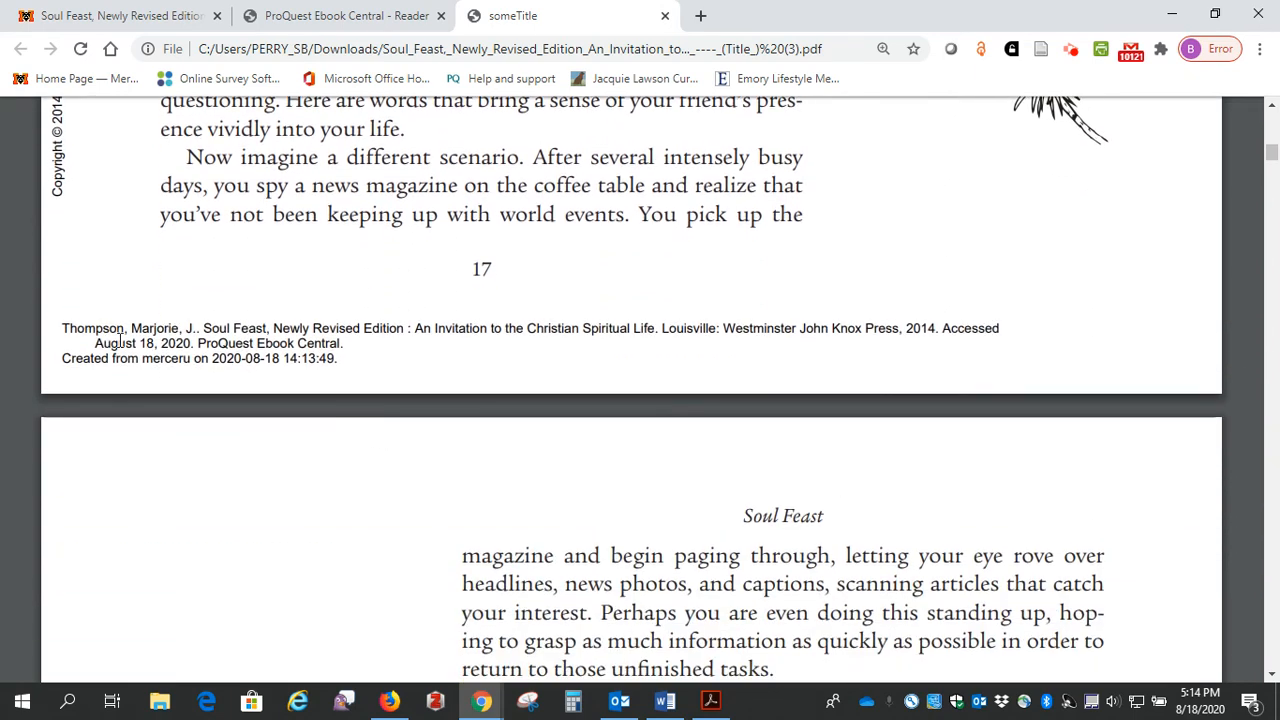
mouse_move(298, 374)
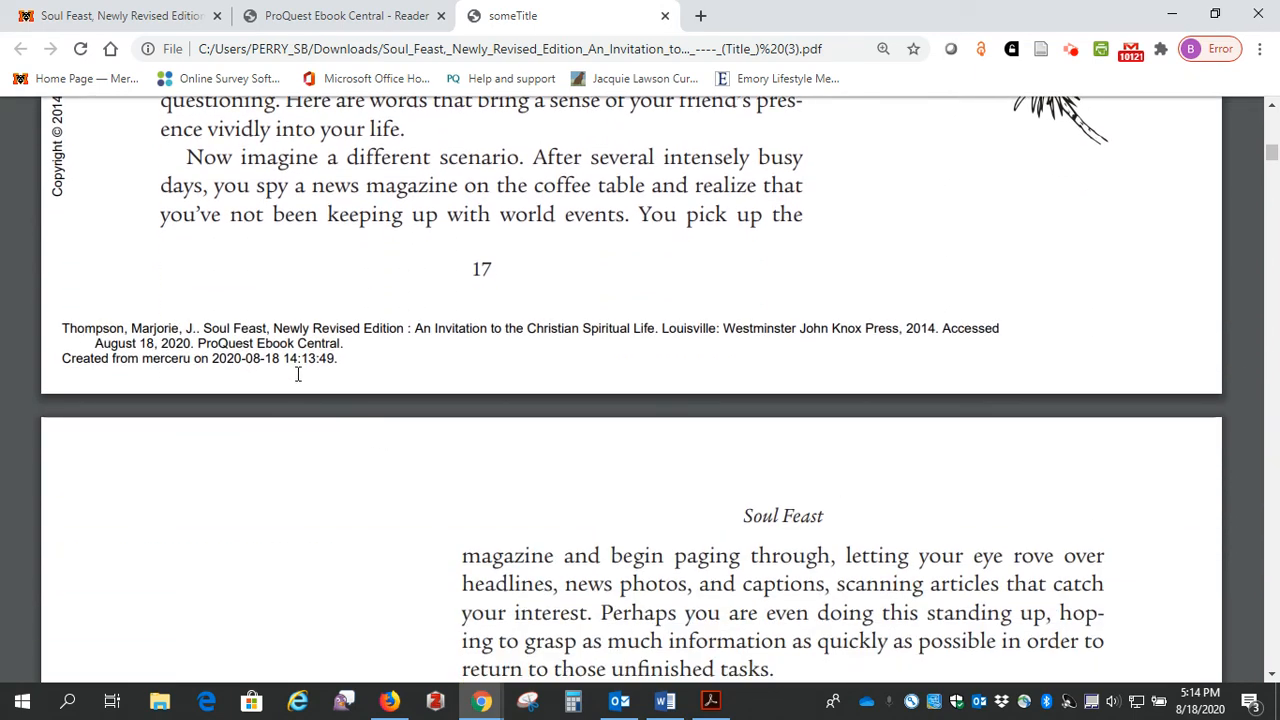
mouse_move(384, 344)
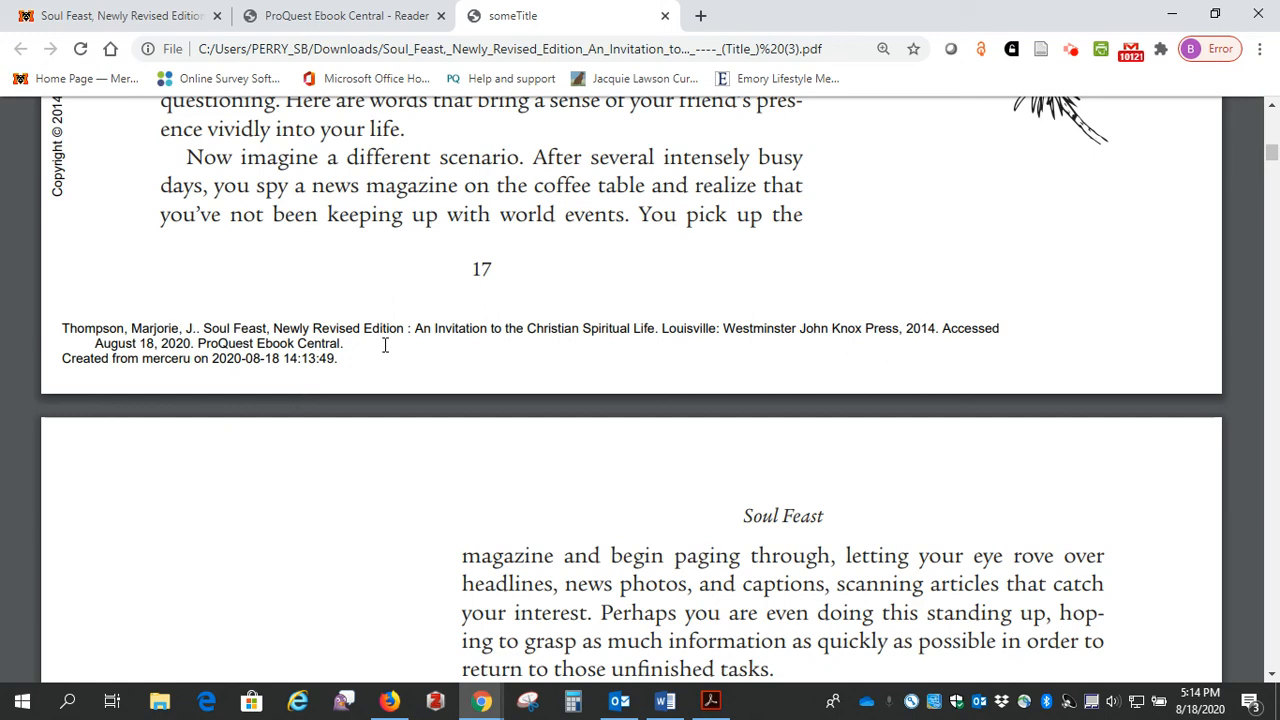
scroll(up, 3)
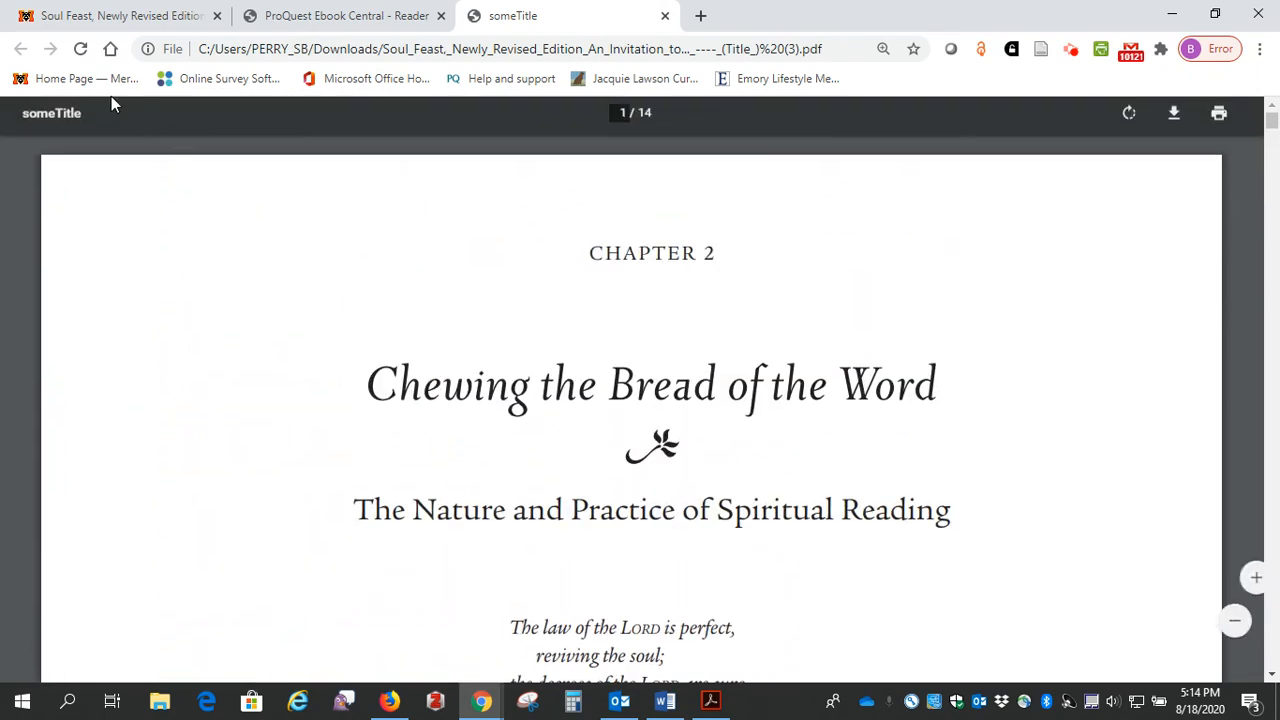
Switch back to the Ebook Central reader tab showing Chapter 2, page 17 of 178
click(344, 16)
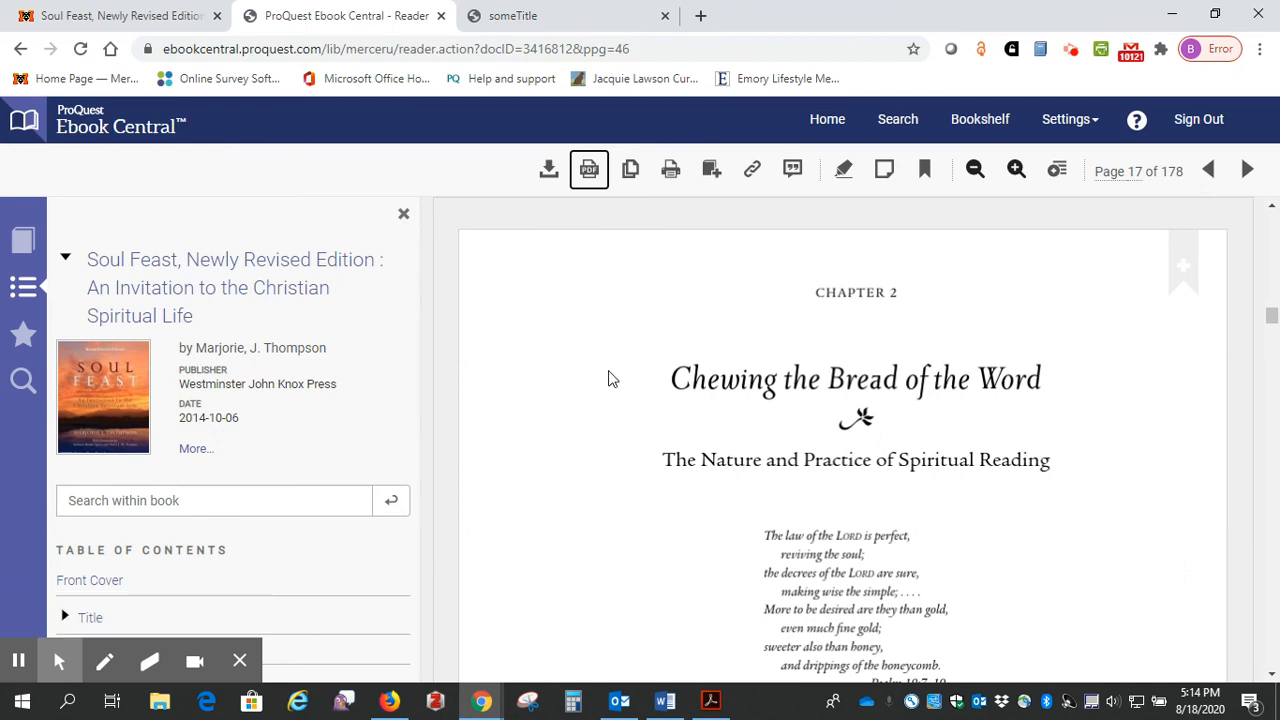
mouse_move(564, 412)
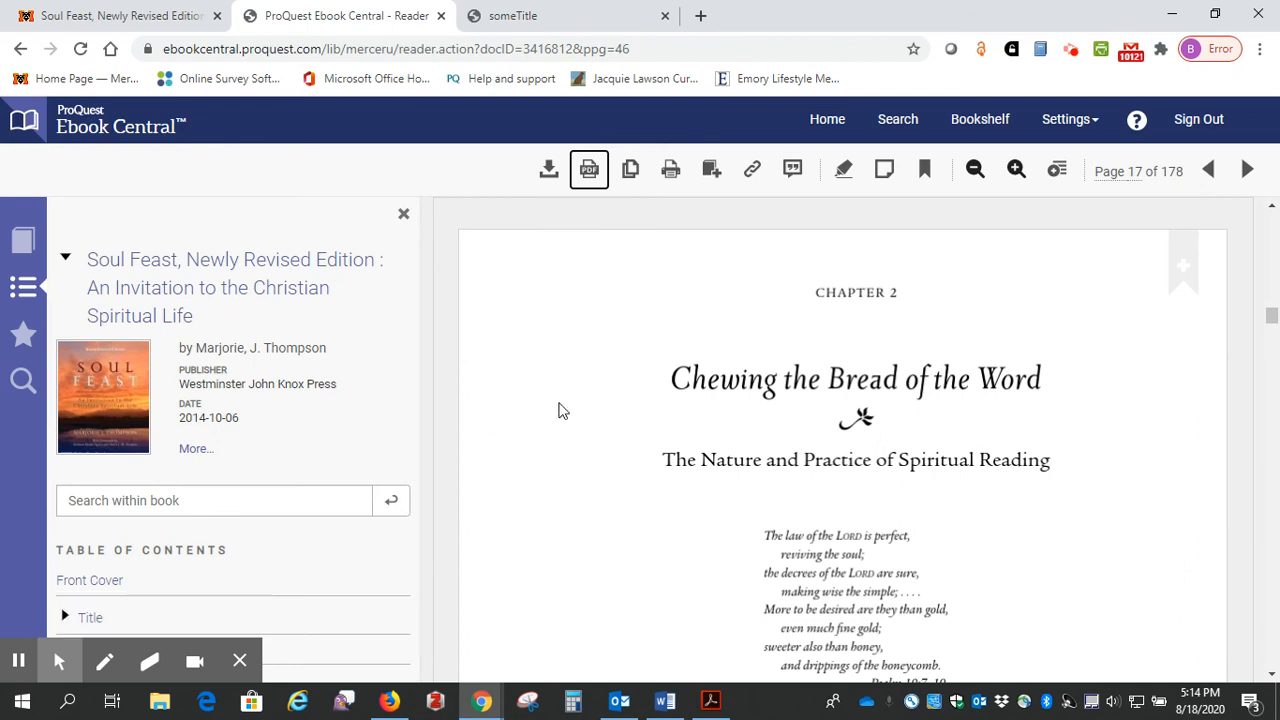
mouse_move(64, 144)
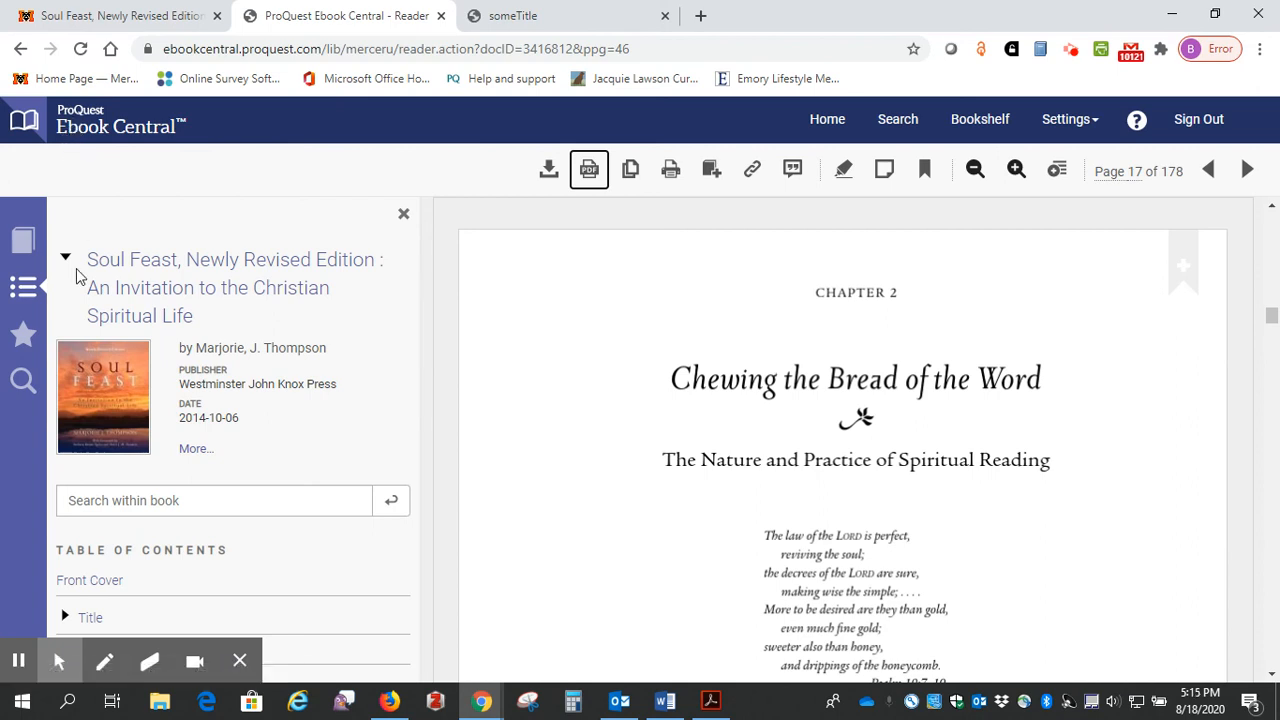
mouse_move(76, 472)
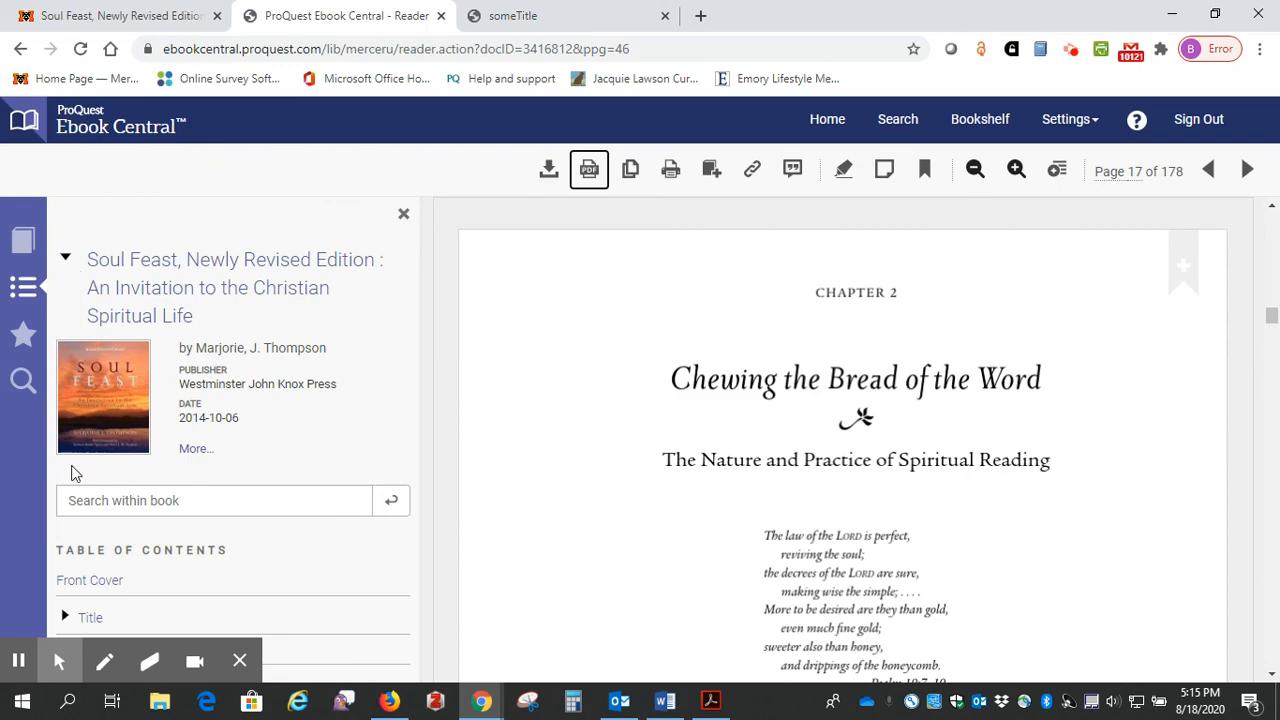